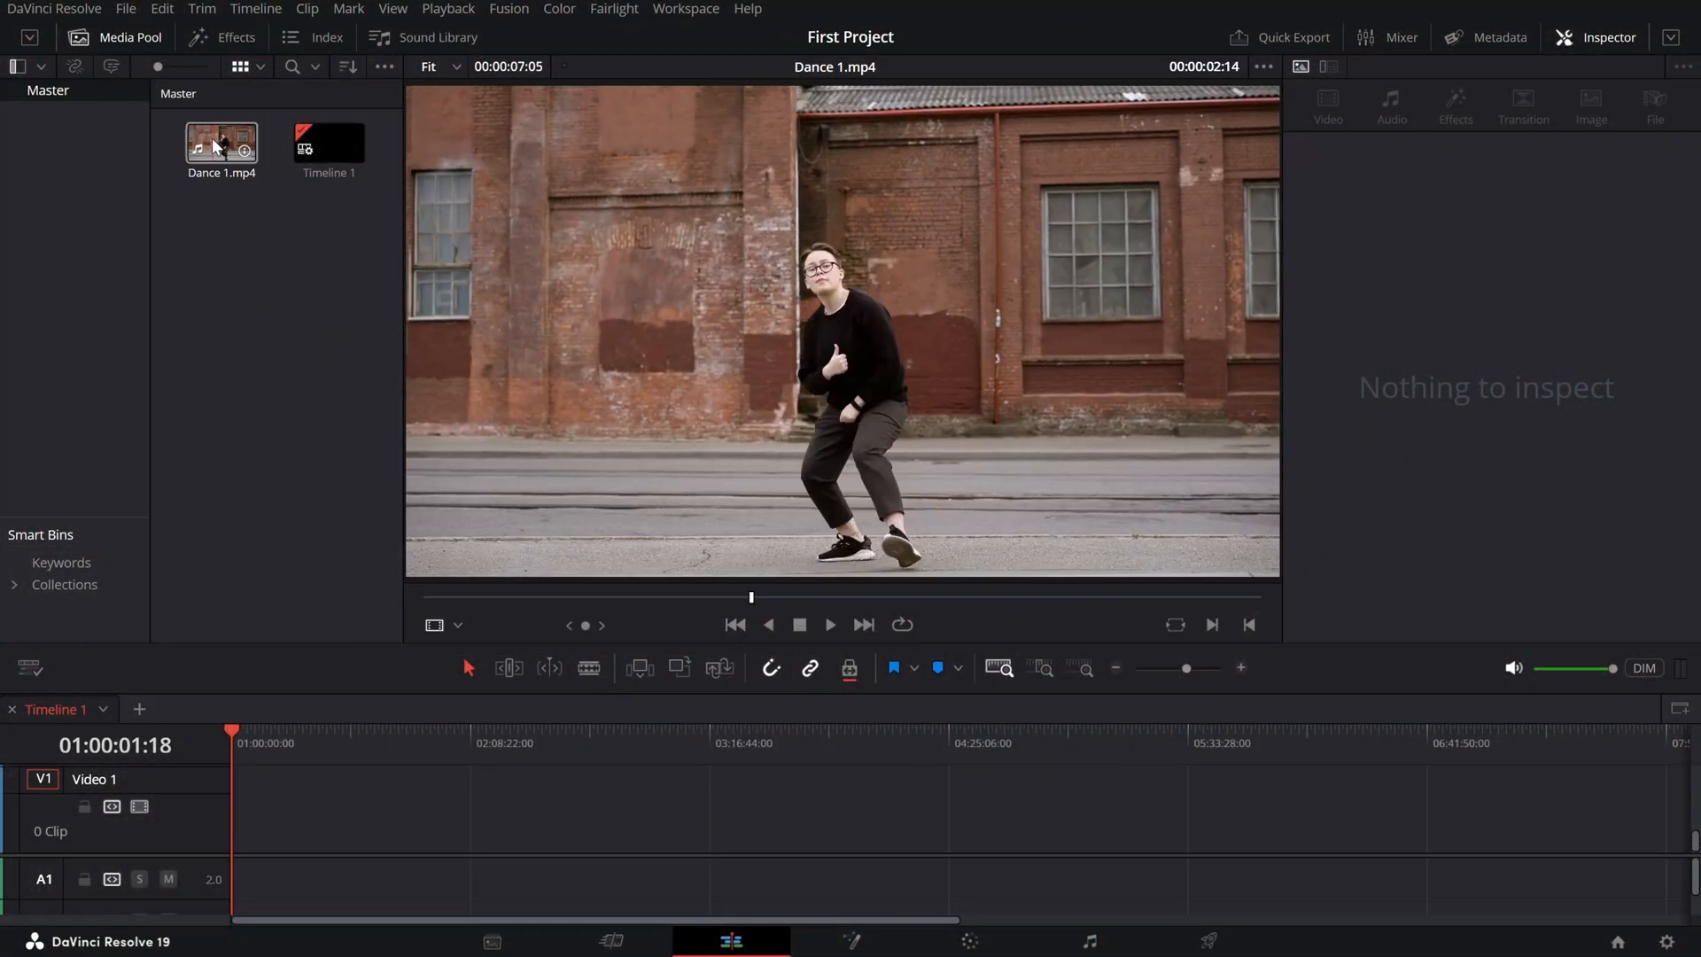
# - Add Dance 1.mp4 from the Media Pool to the empty Timeline 1
pyautogui.moveTo(221, 140); pyautogui.dragTo(231, 808)
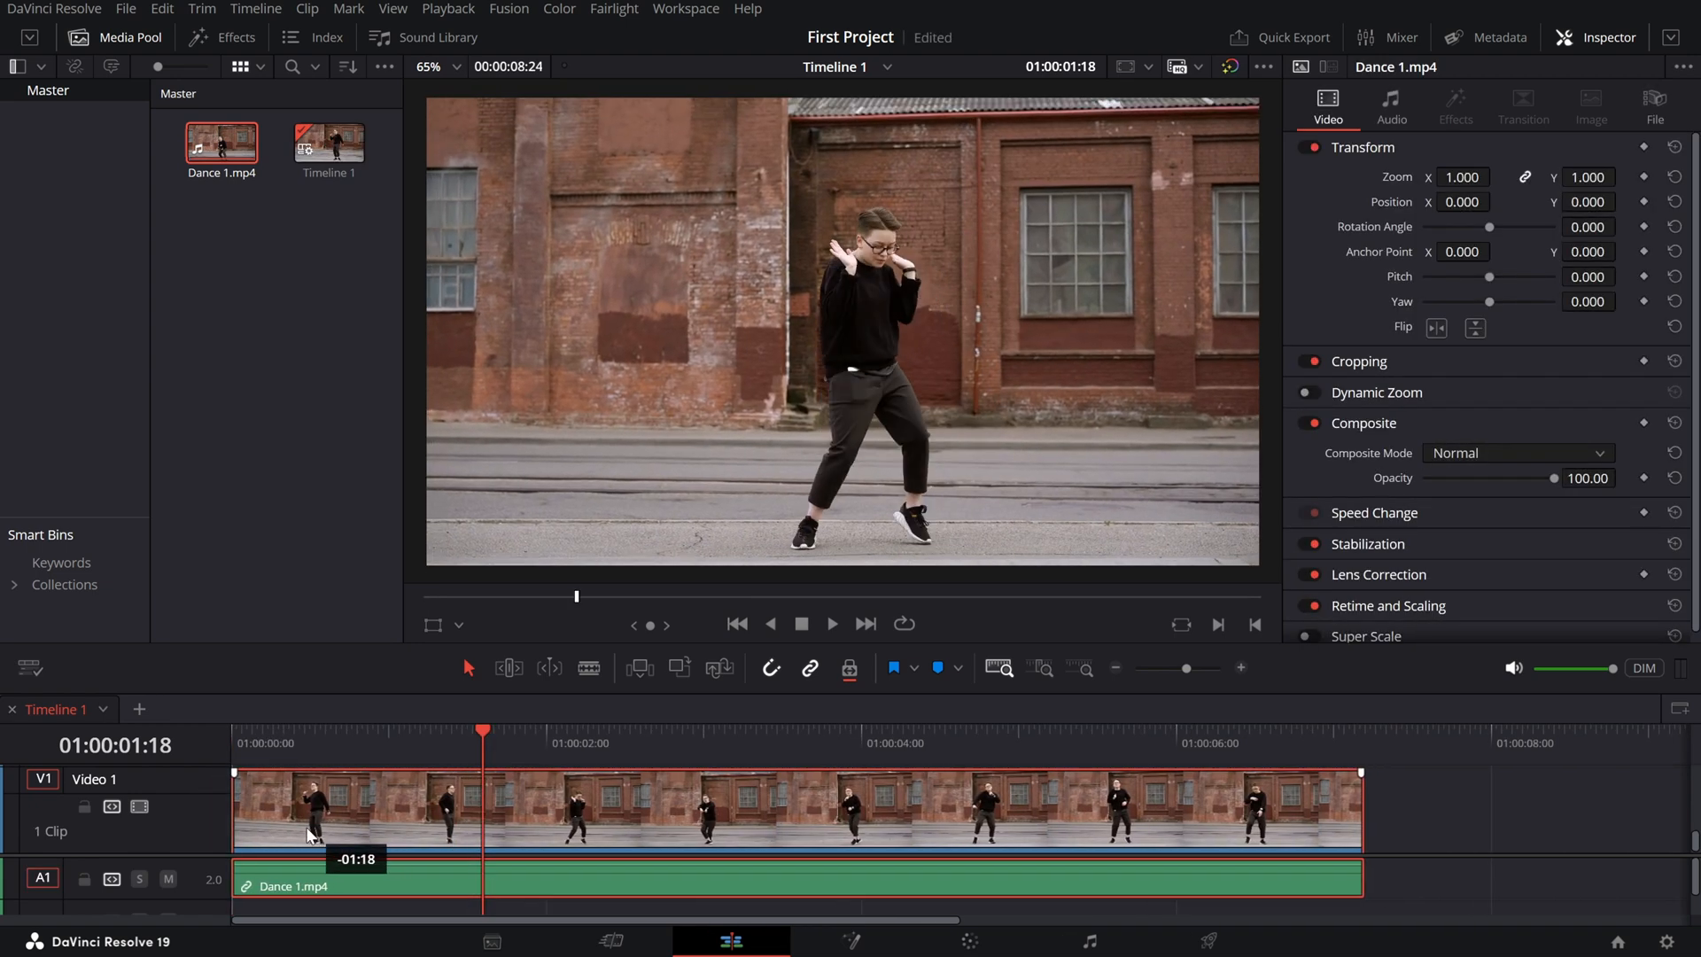
# - Apply the Digital Glitch Fusion effect from the Effects library to Dance 1.mp4
pyautogui.click(221, 37)
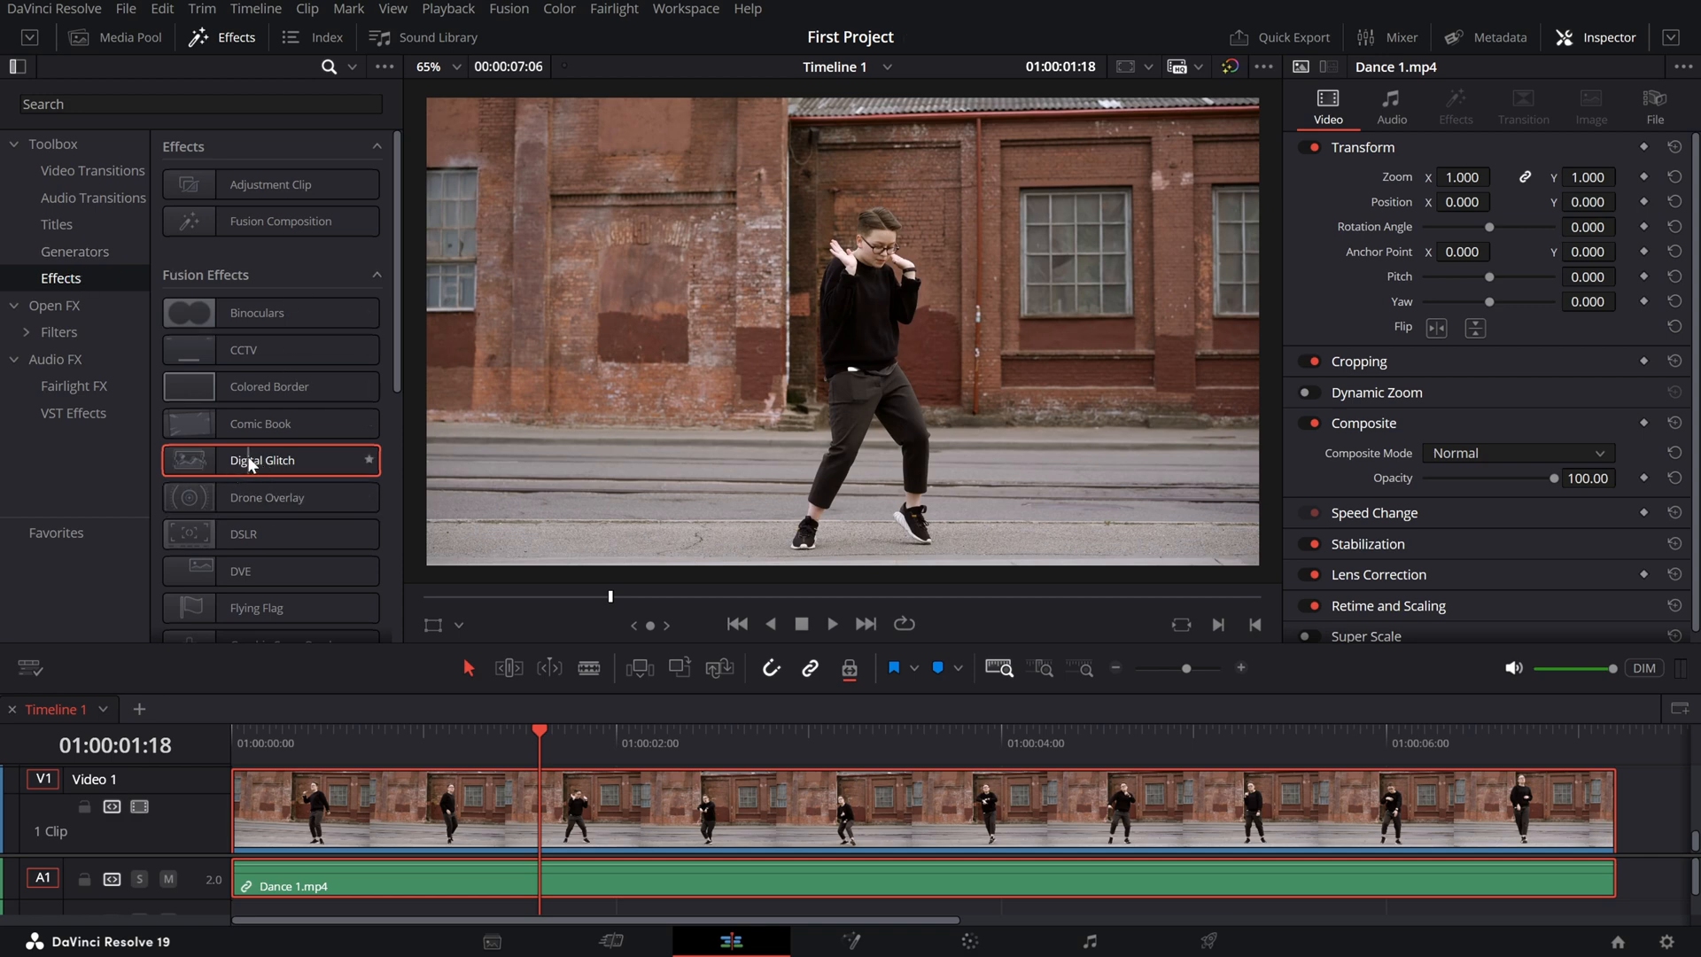
pyautogui.doubleClick(261, 459)
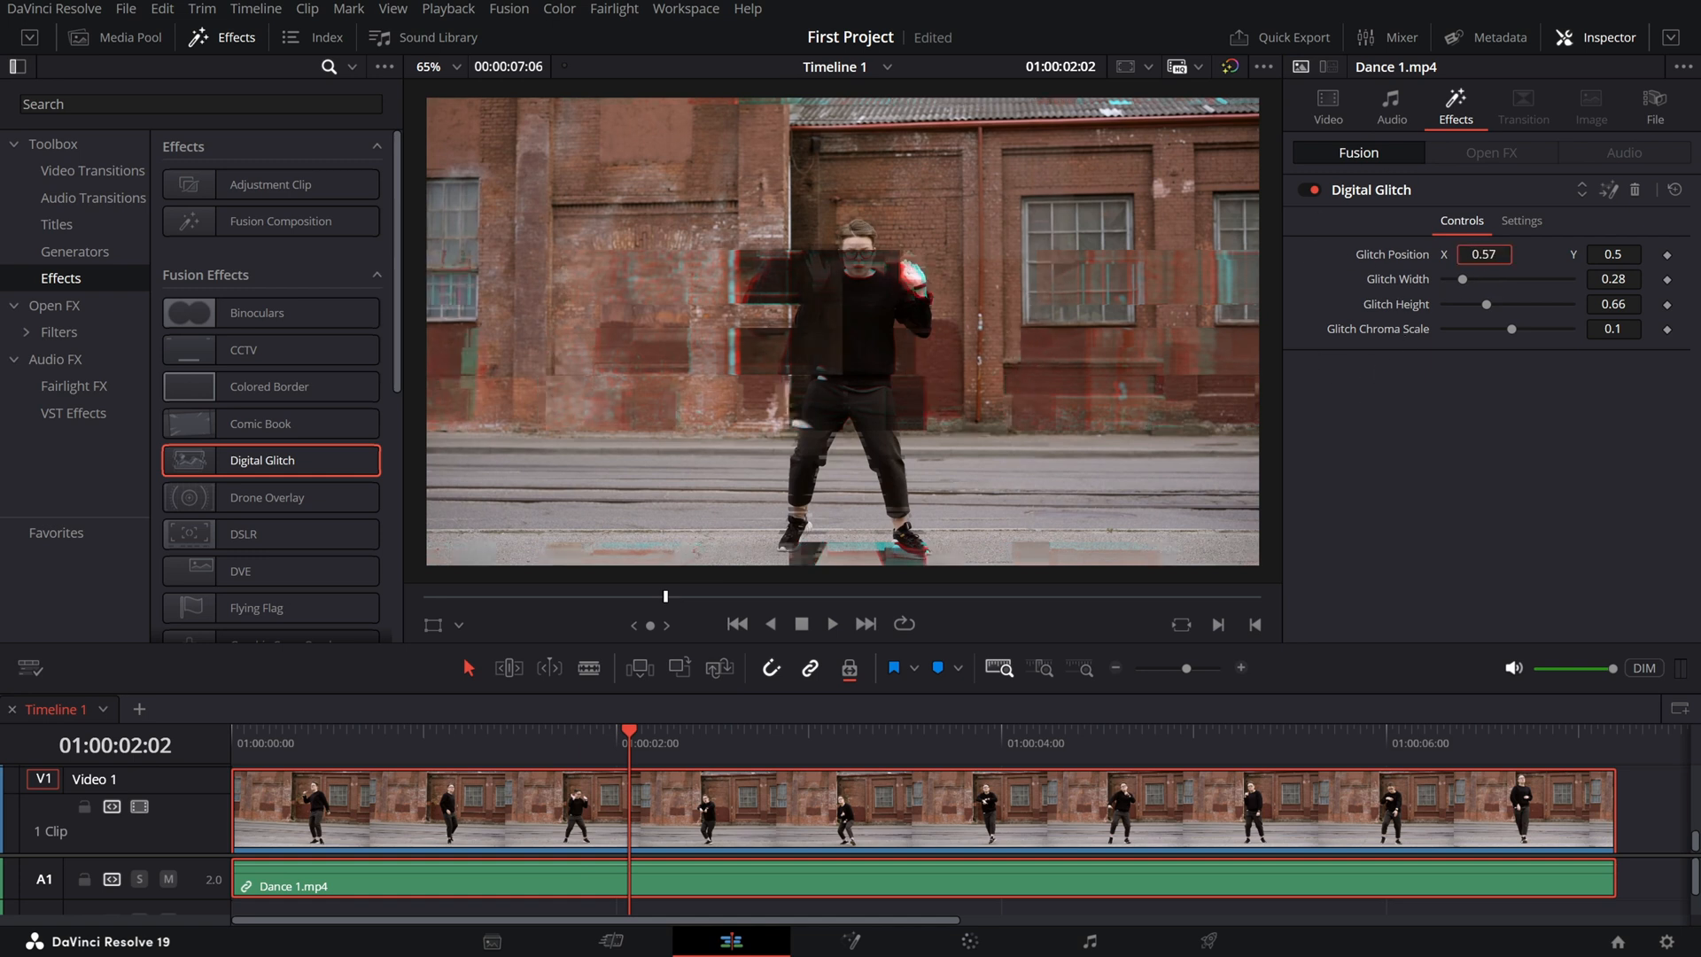
# - Enter Glitch Position values X 0.354 and Y 0.683 in the Inspector
pyautogui.write('0.179')
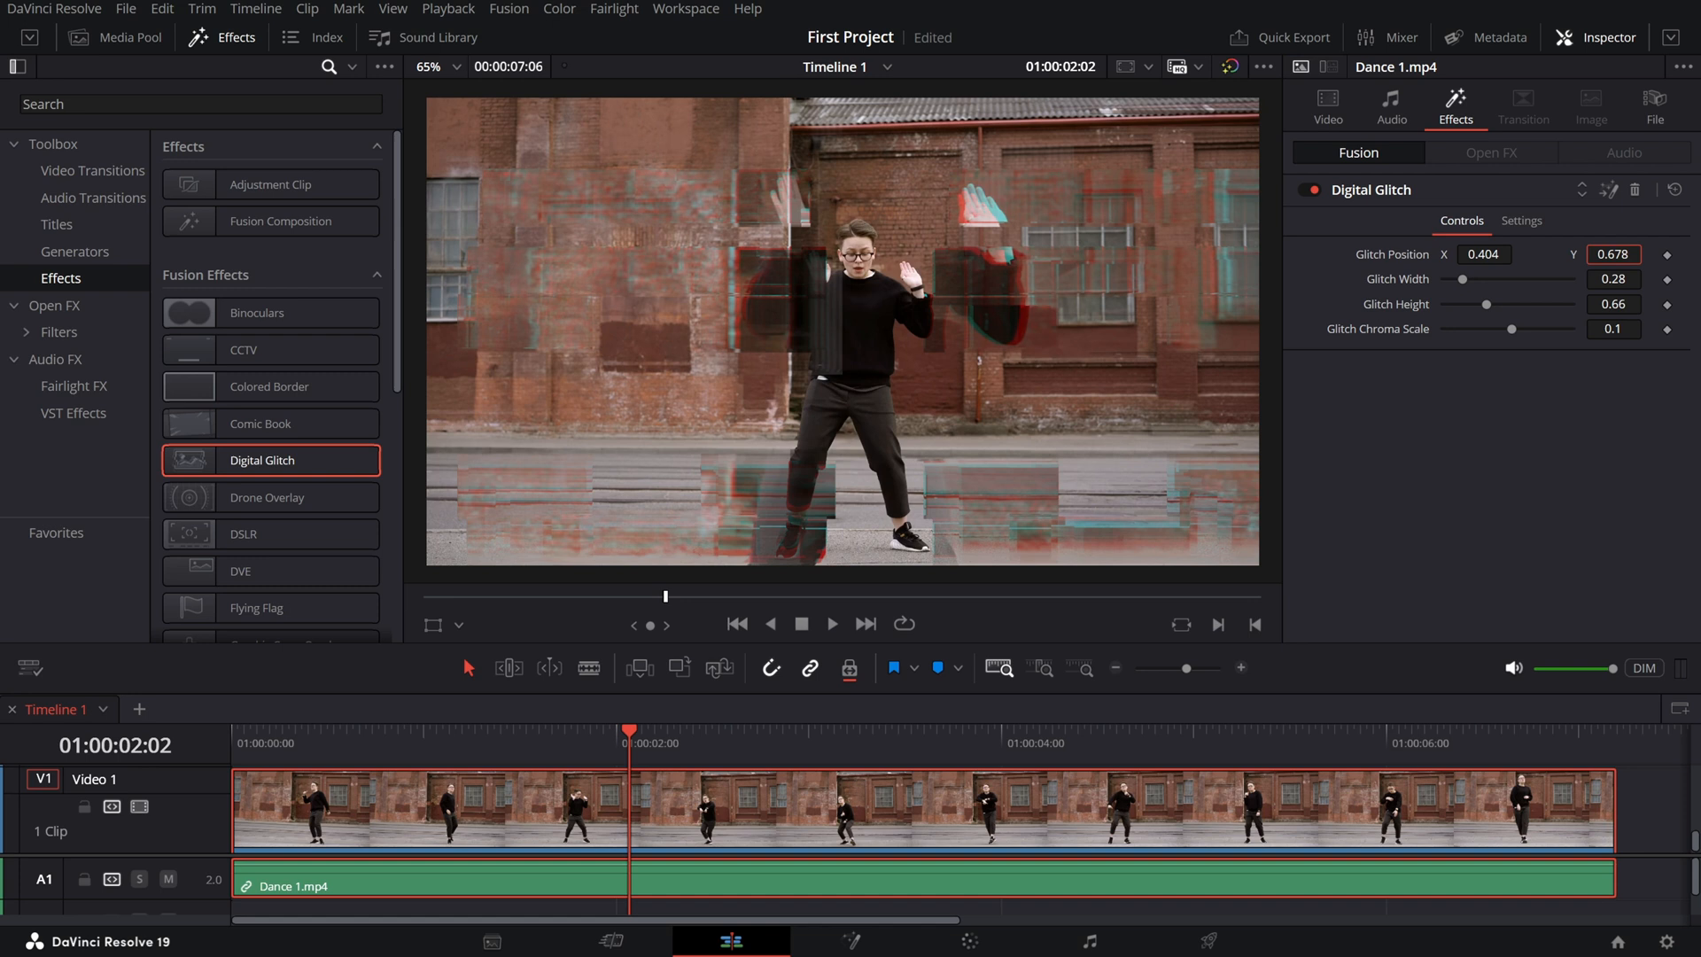
pyautogui.write('0.354')
pyautogui.write('0.683')
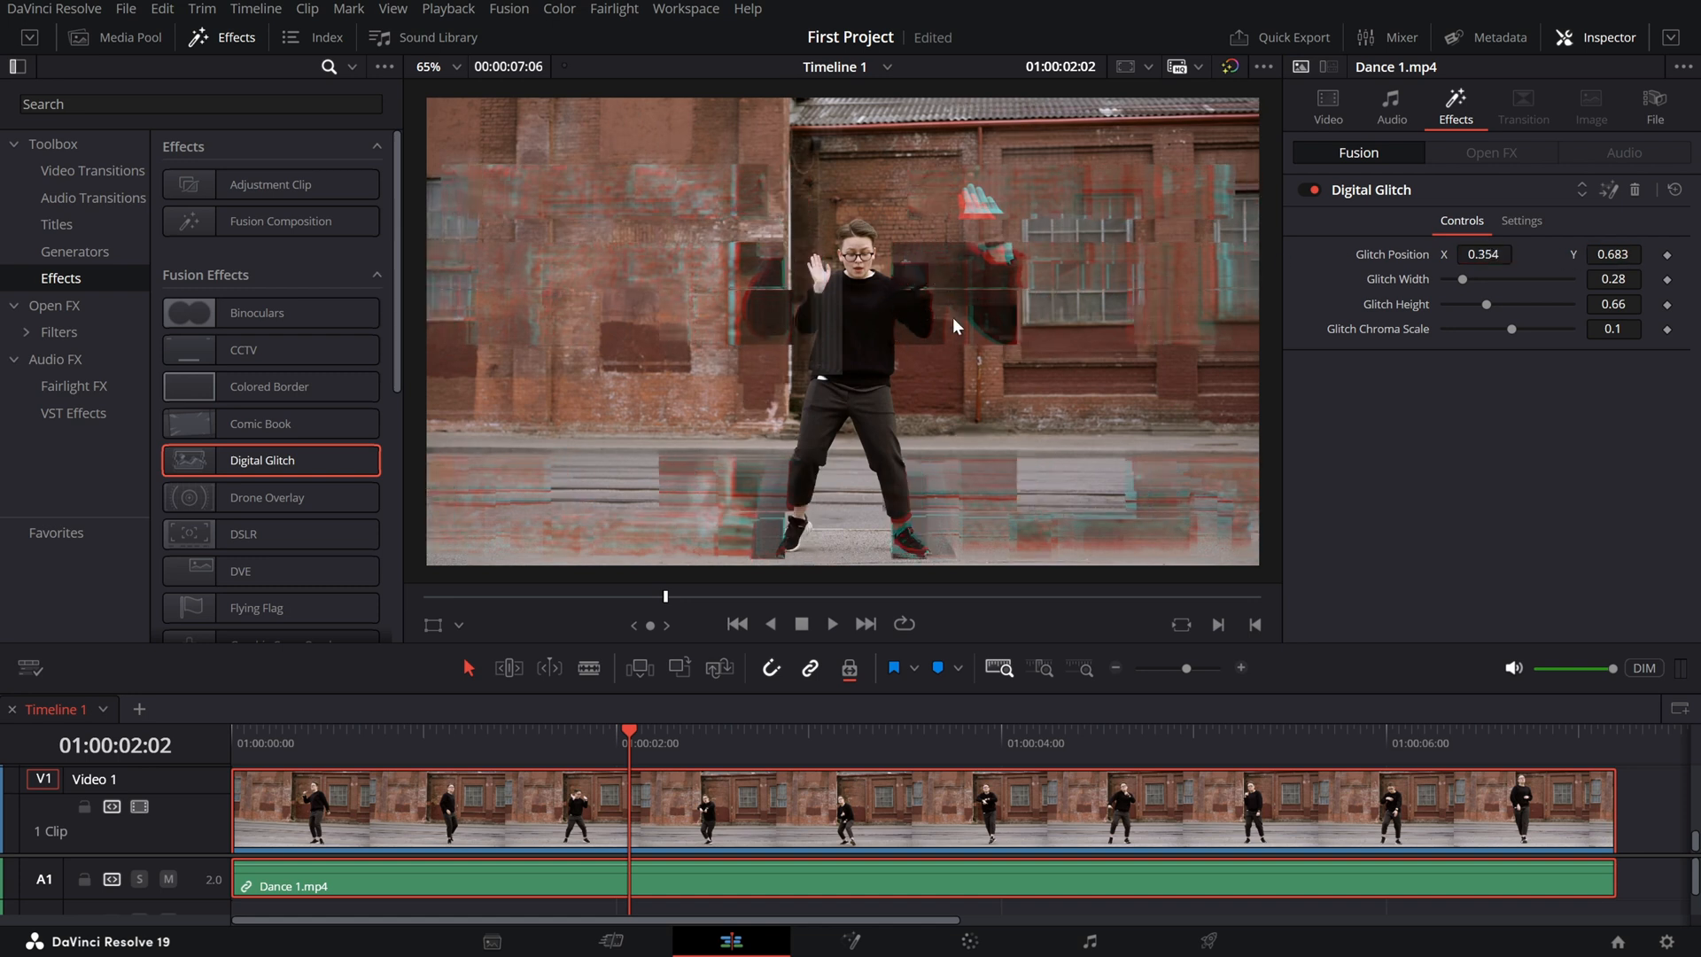
# - Slide Glitch Width and Glitch Height until they settle at 0.38 and 0.27
pyautogui.moveTo(1462, 279); pyautogui.dragTo(1530, 279)
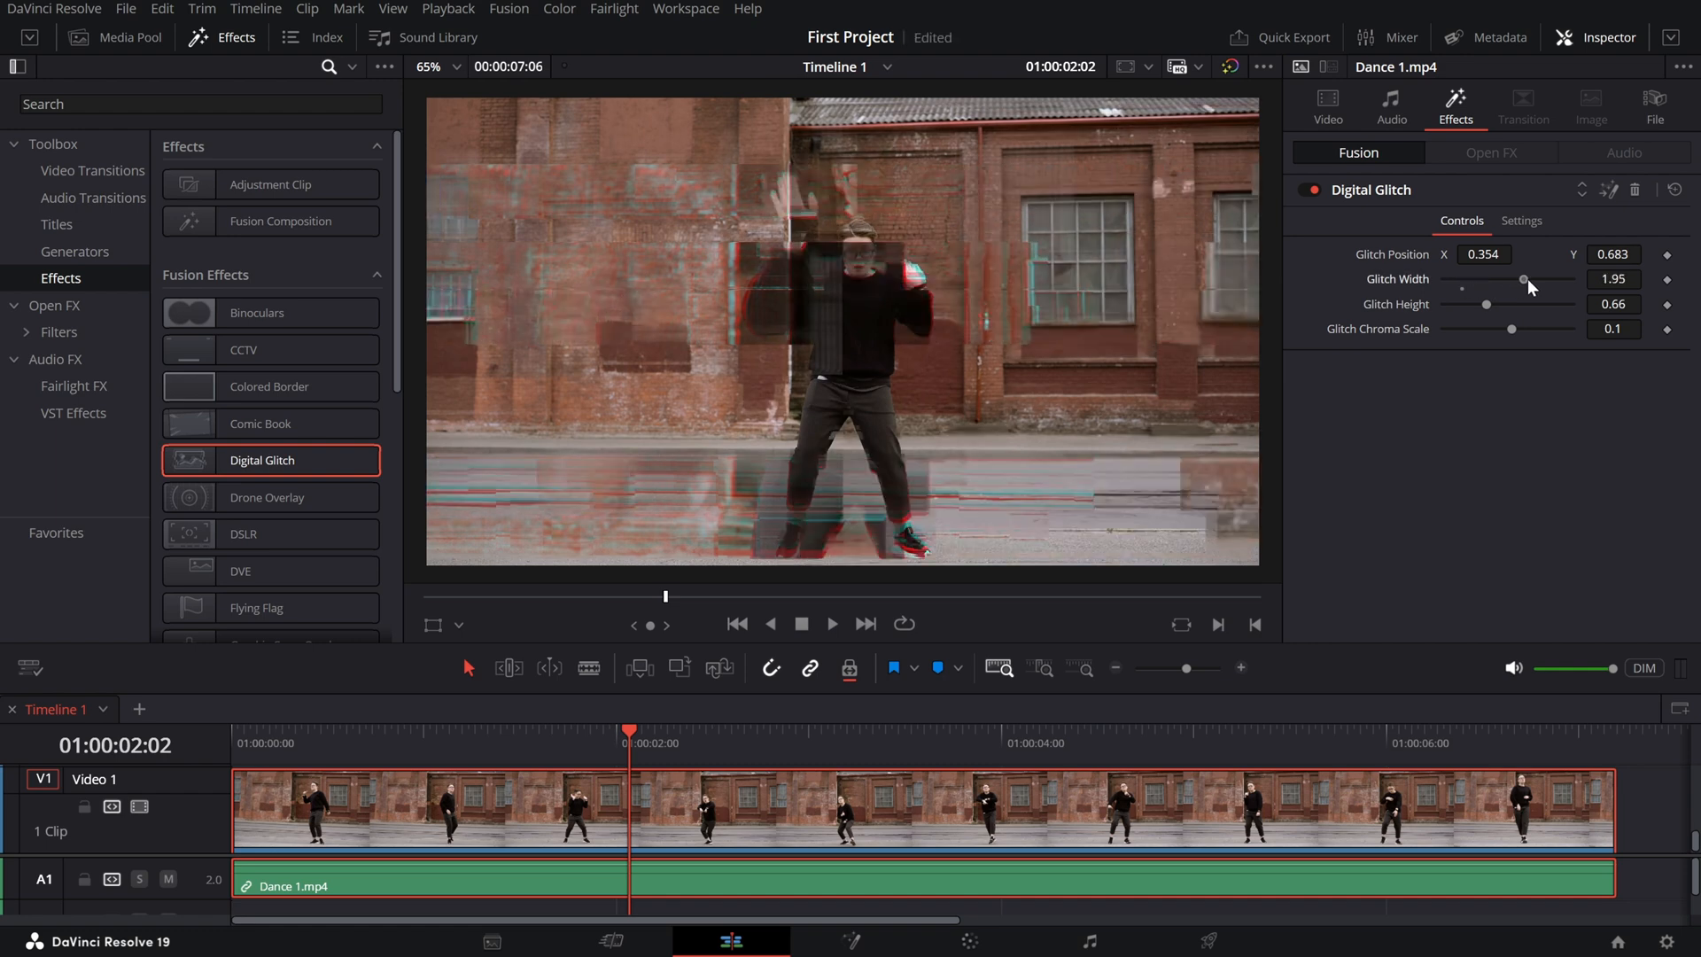
pyautogui.moveTo(1529, 279); pyautogui.dragTo(1455, 279)
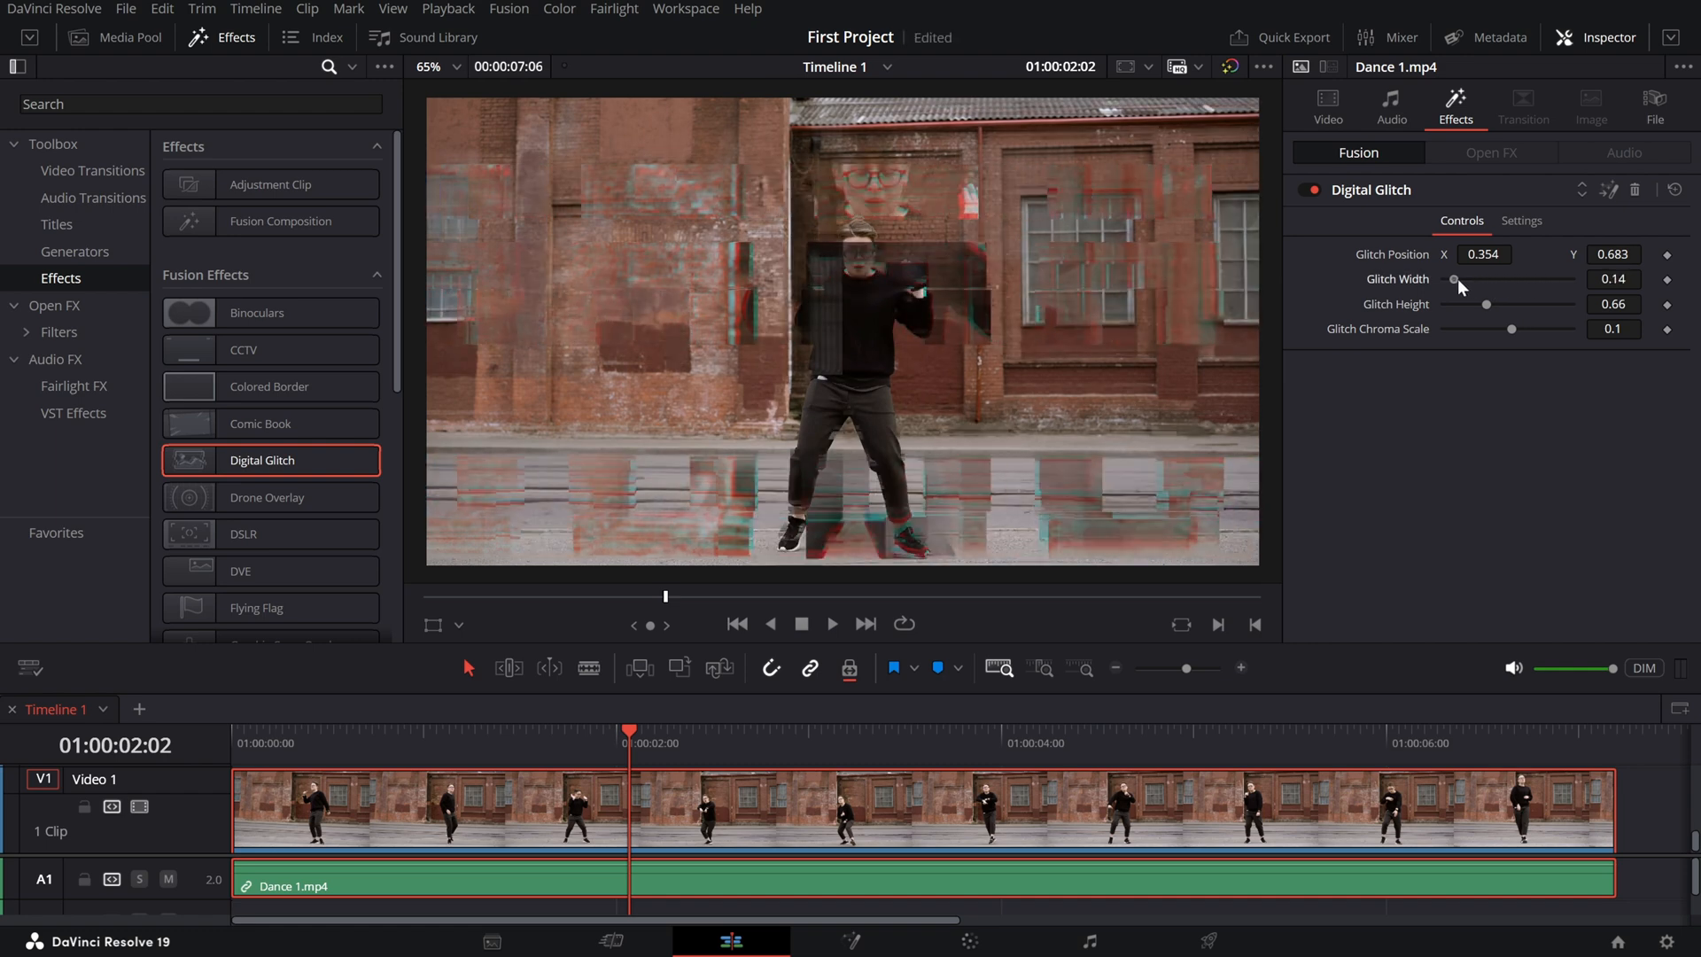
pyautogui.moveTo(1454, 279); pyautogui.dragTo(1489, 279)
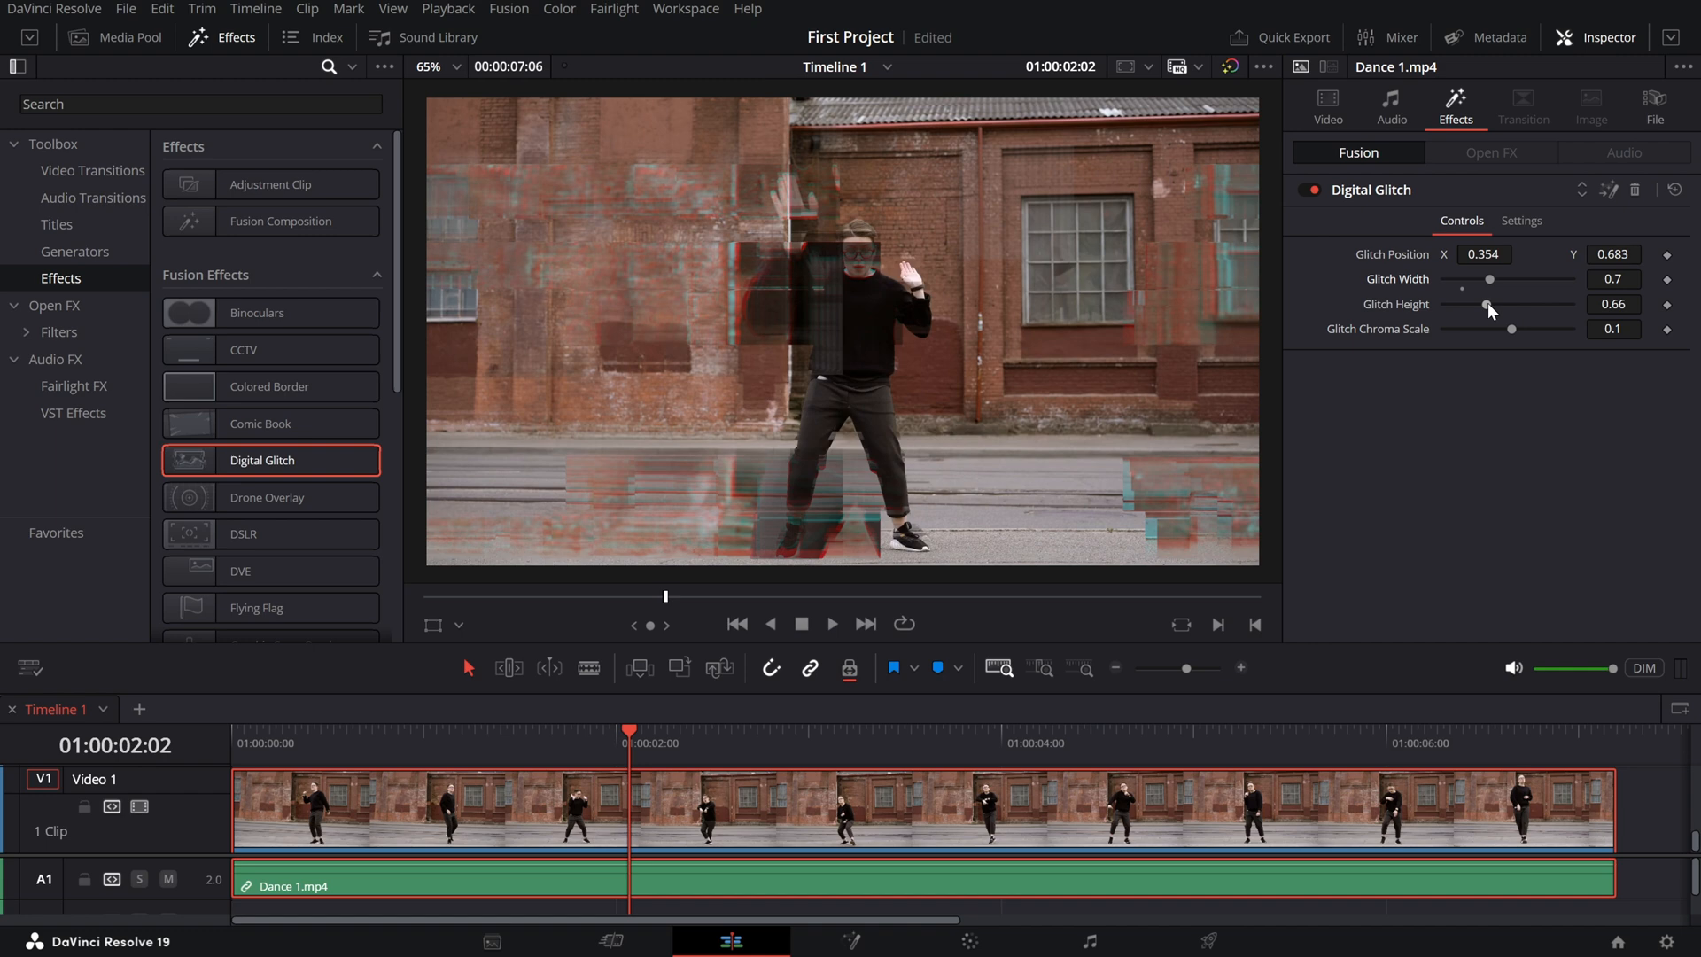
pyautogui.moveTo(1488, 305); pyautogui.dragTo(1474, 305)
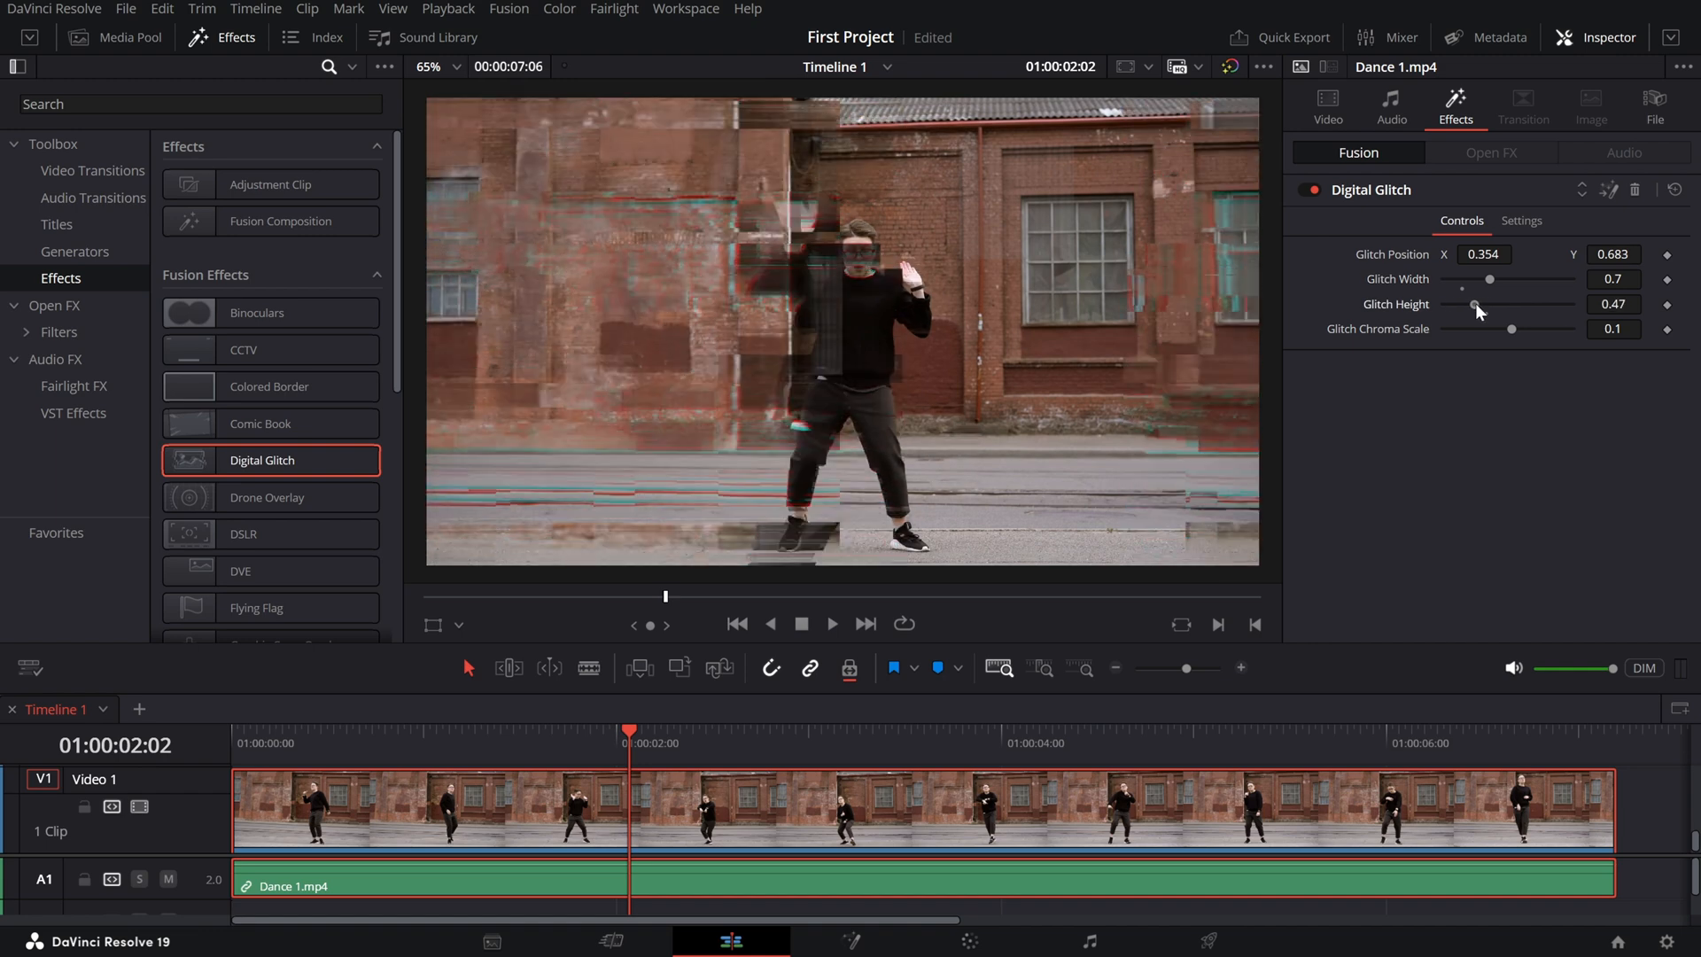
pyautogui.moveTo(1490, 279); pyautogui.dragTo(1504, 279)
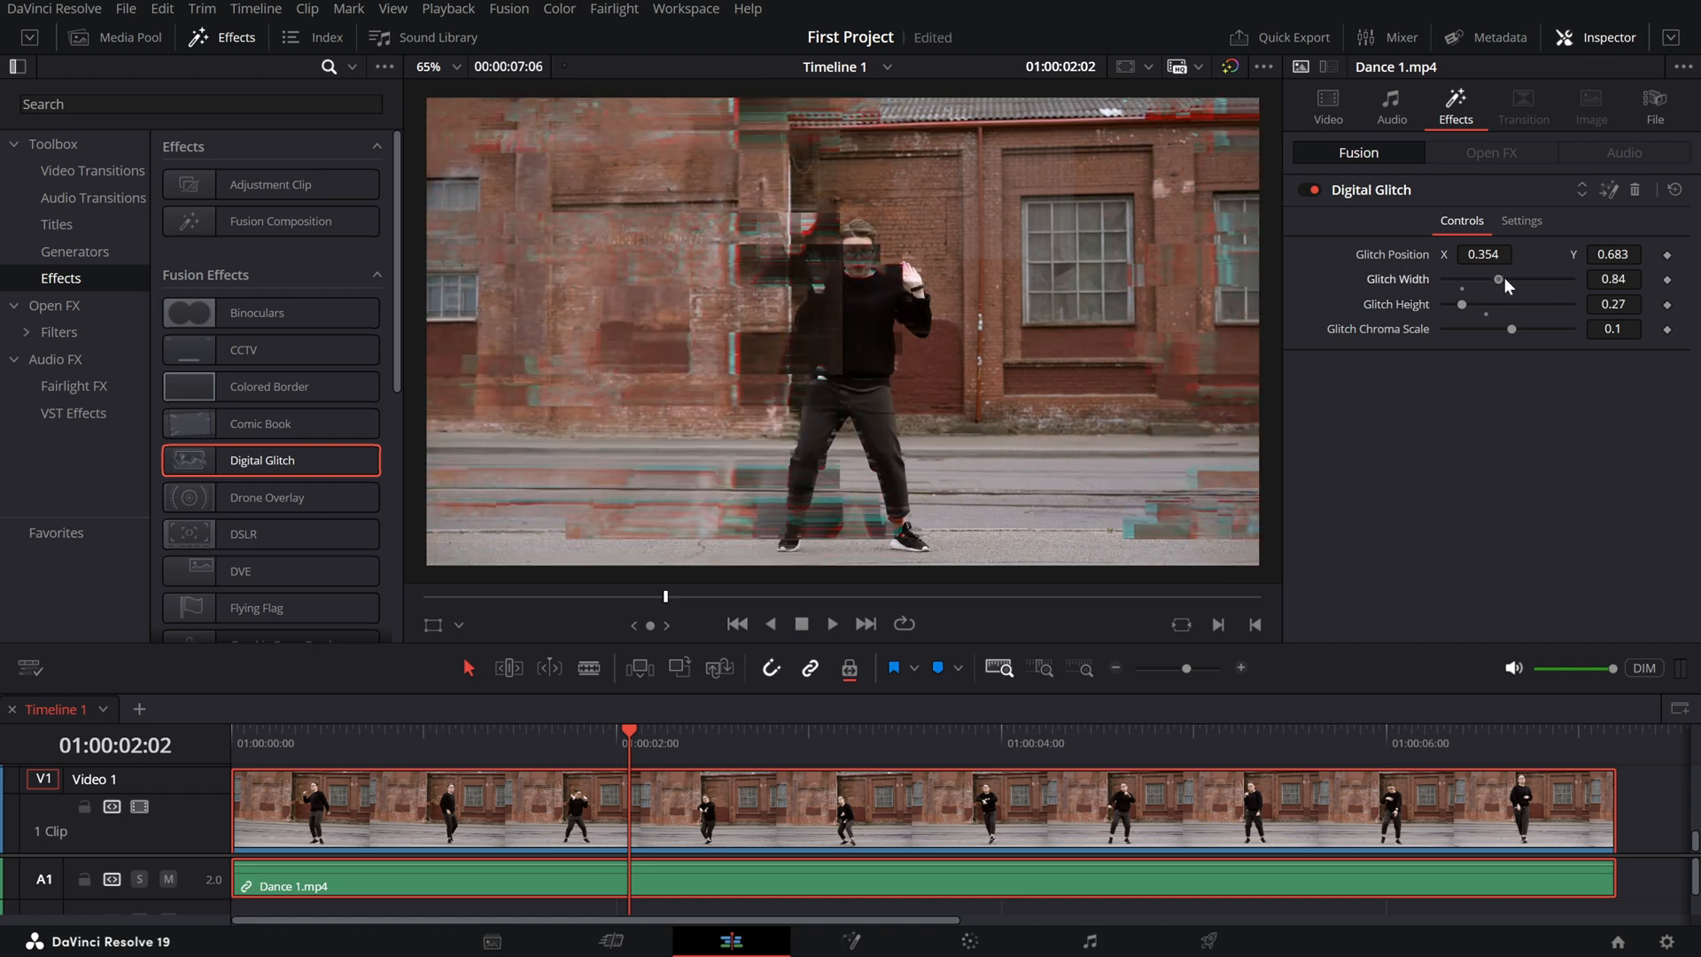
pyautogui.moveTo(1527, 279); pyautogui.dragTo(1467, 279)
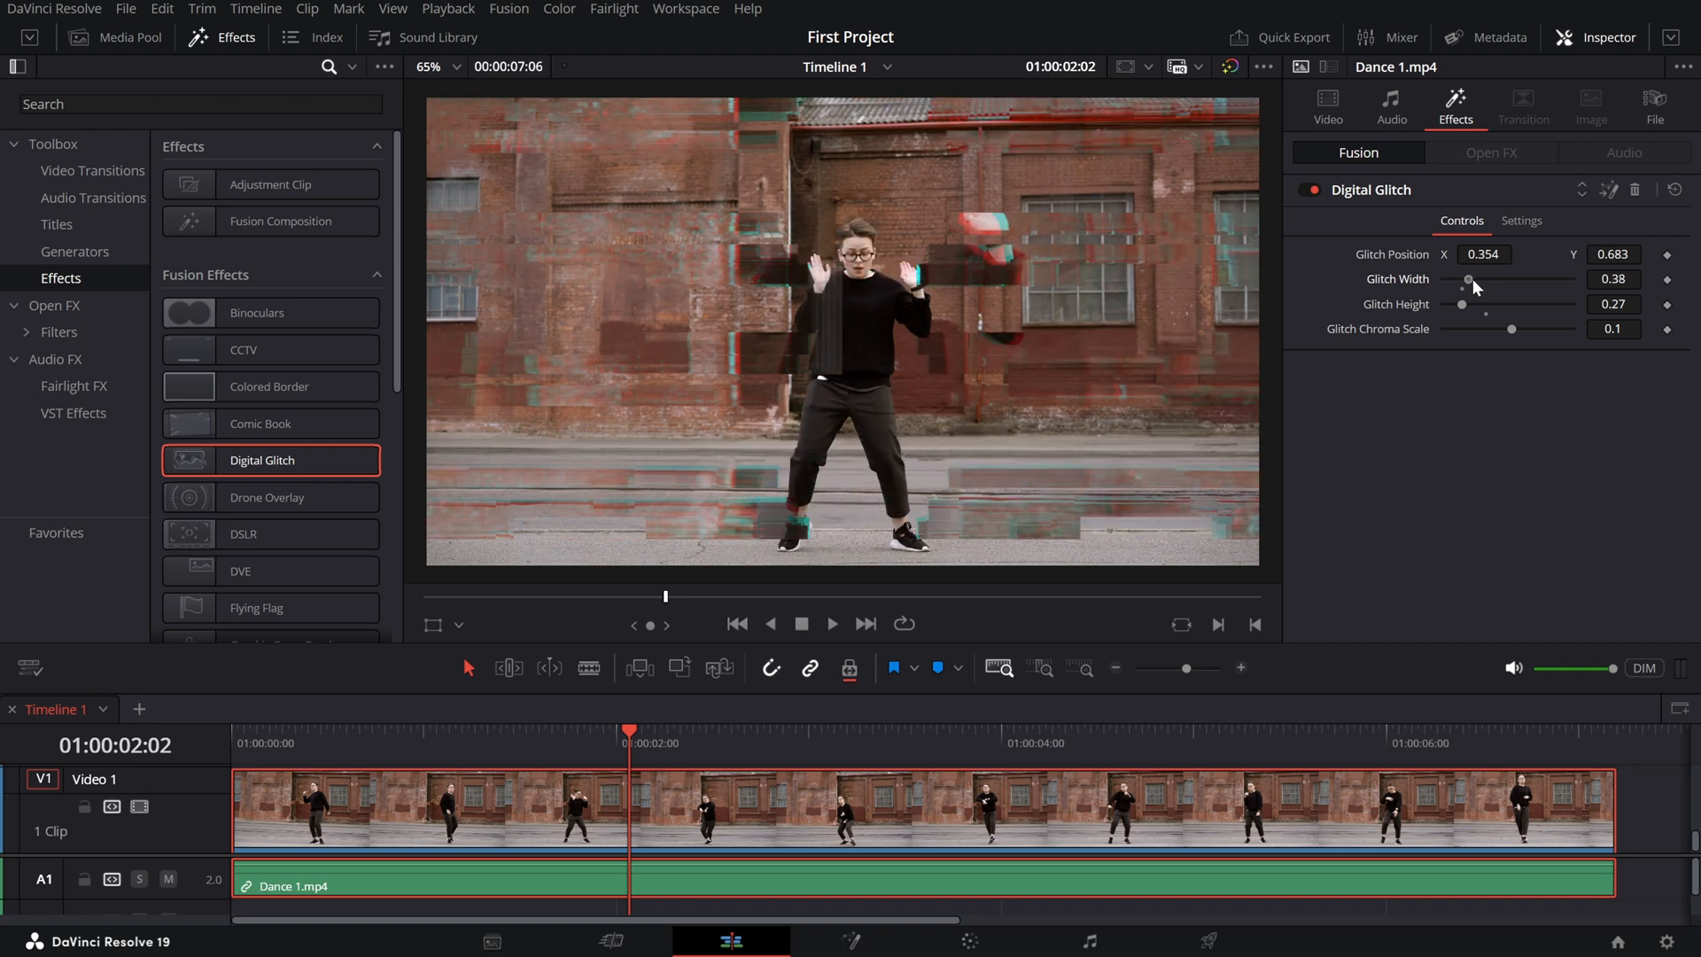
# - Set Glitch Chroma Scale to 0.54, settling width at 0.42 and height at 0.25
pyautogui.moveTo(1470, 279); pyautogui.dragTo(1475, 279)
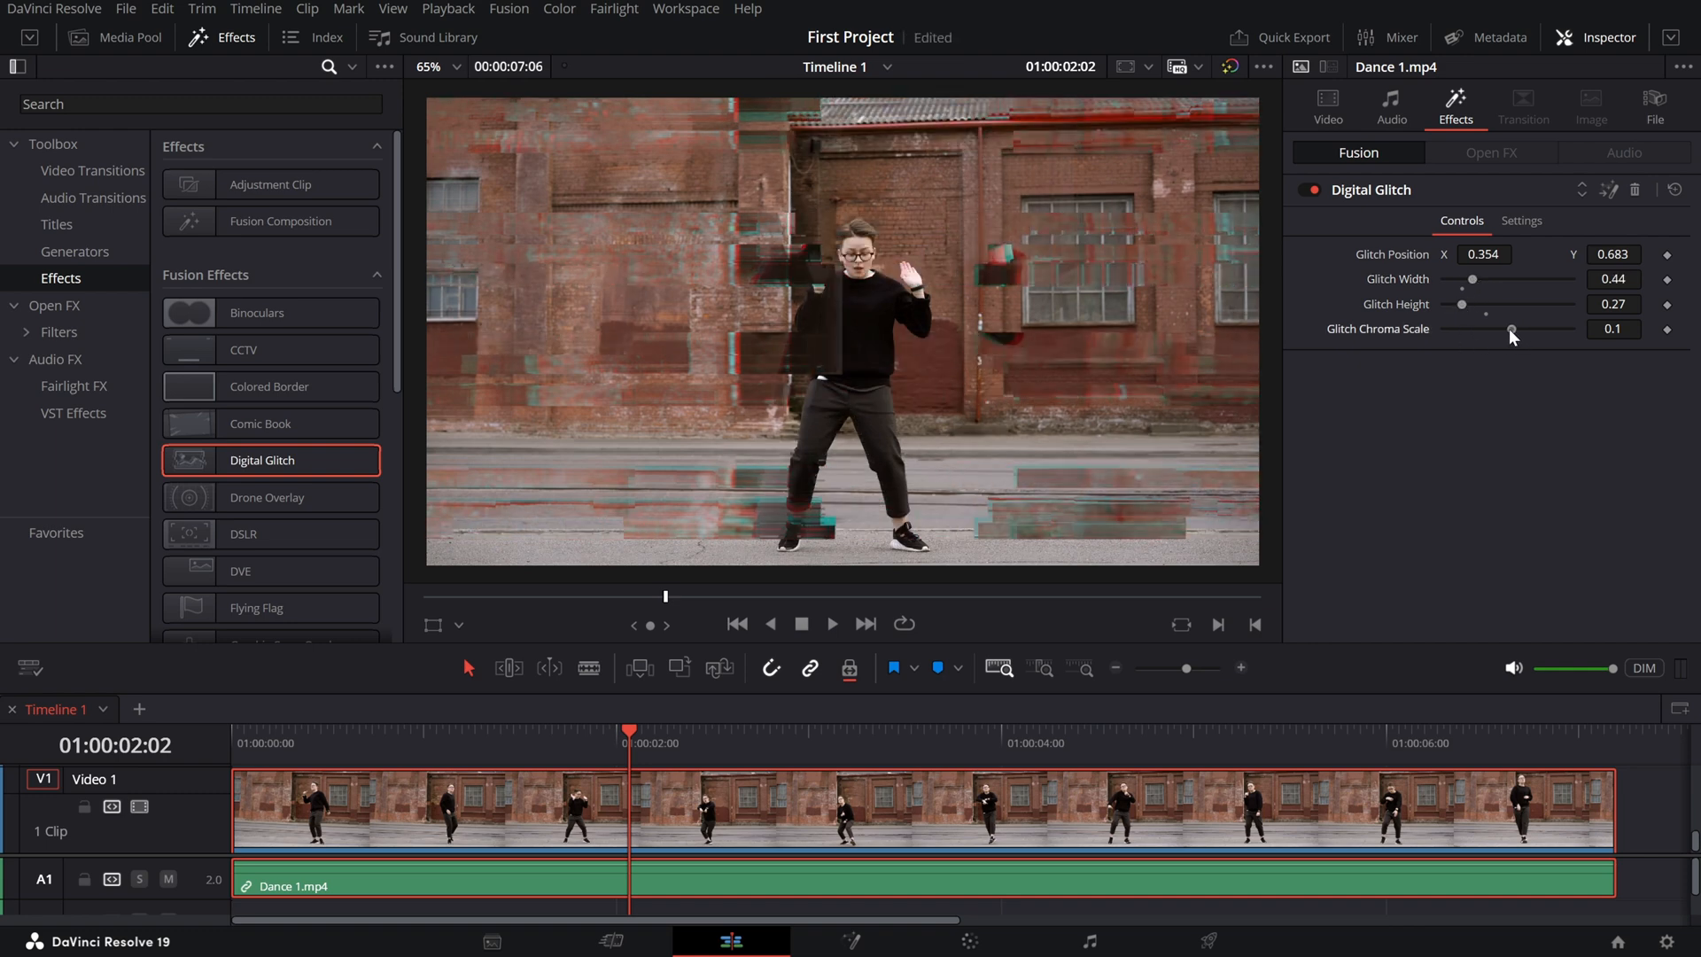
pyautogui.moveTo(1509, 329); pyautogui.dragTo(1470, 333)
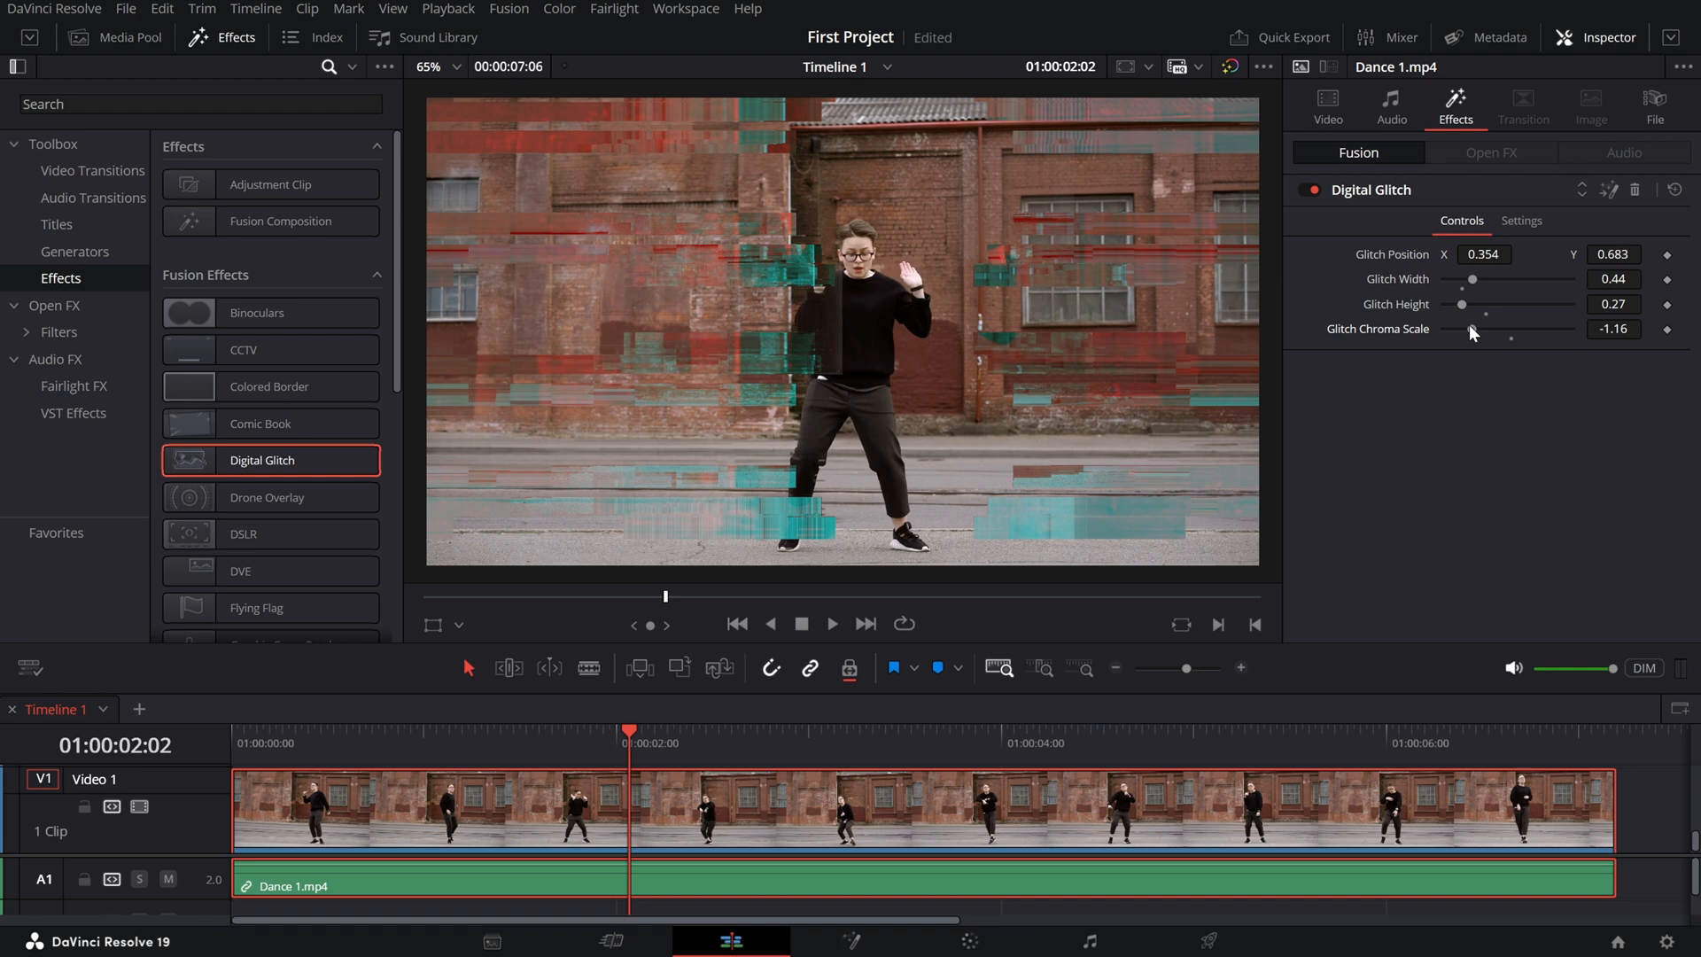
pyautogui.moveTo(1513, 329); pyautogui.dragTo(1546, 329)
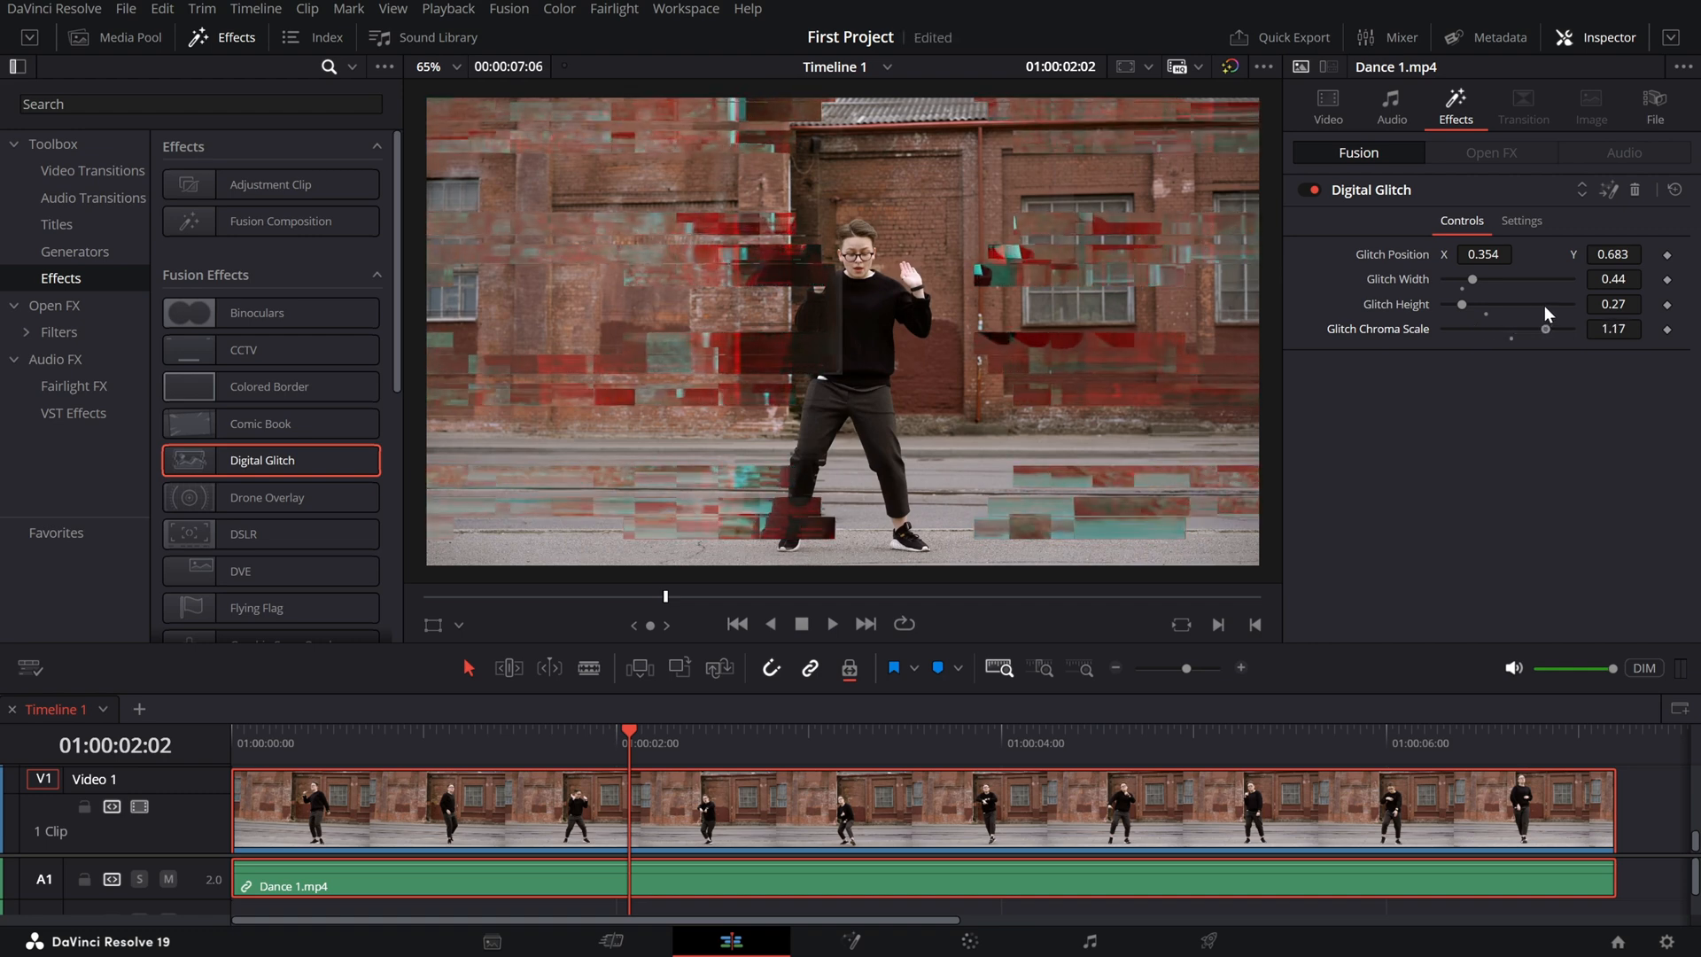
pyautogui.moveTo(1472, 279); pyautogui.dragTo(1492, 279)
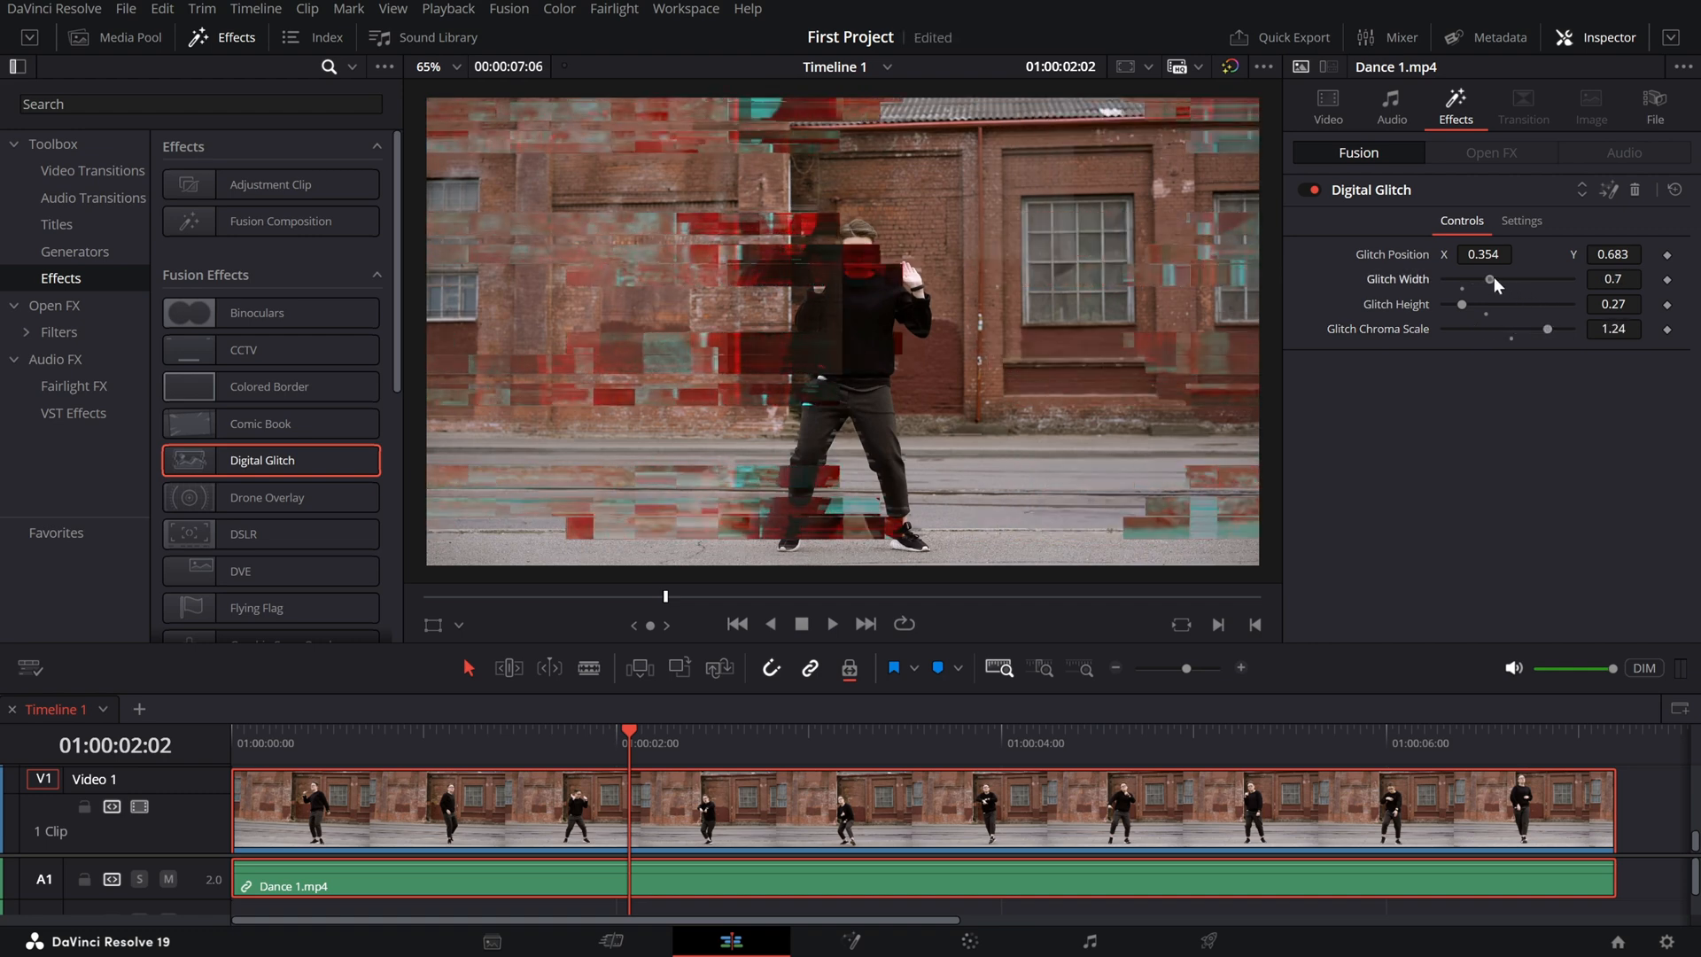
pyautogui.moveTo(1494, 279); pyautogui.dragTo(1472, 279)
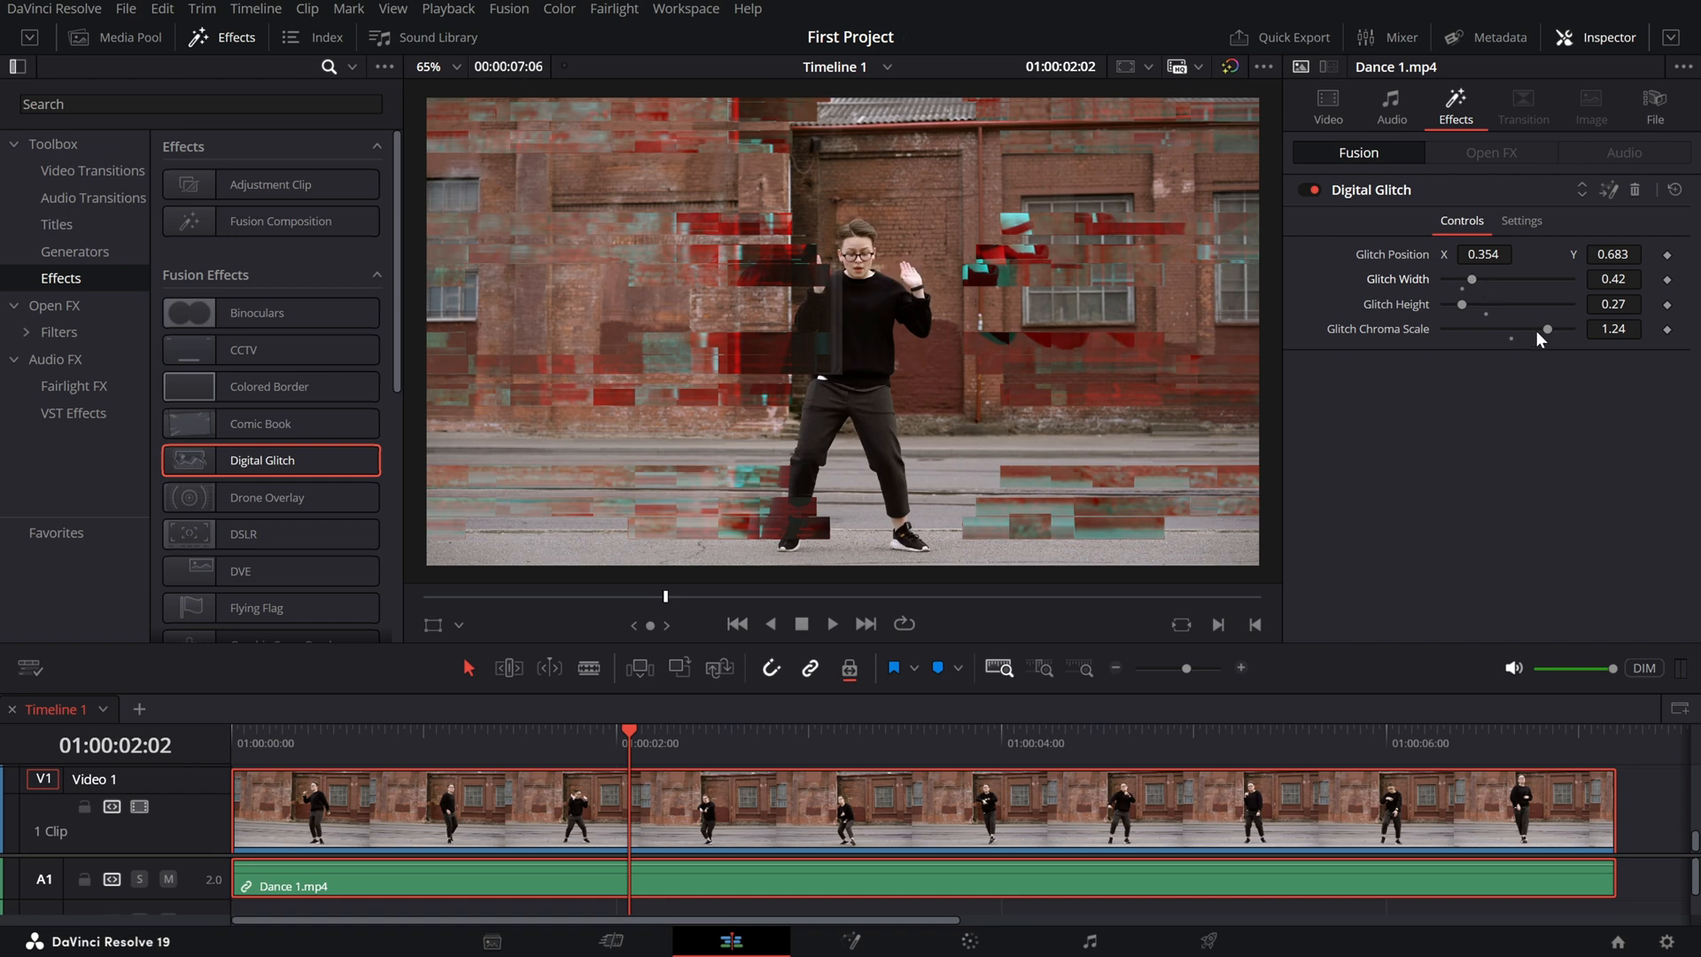
pyautogui.moveTo(1548, 329); pyautogui.dragTo(1523, 333)
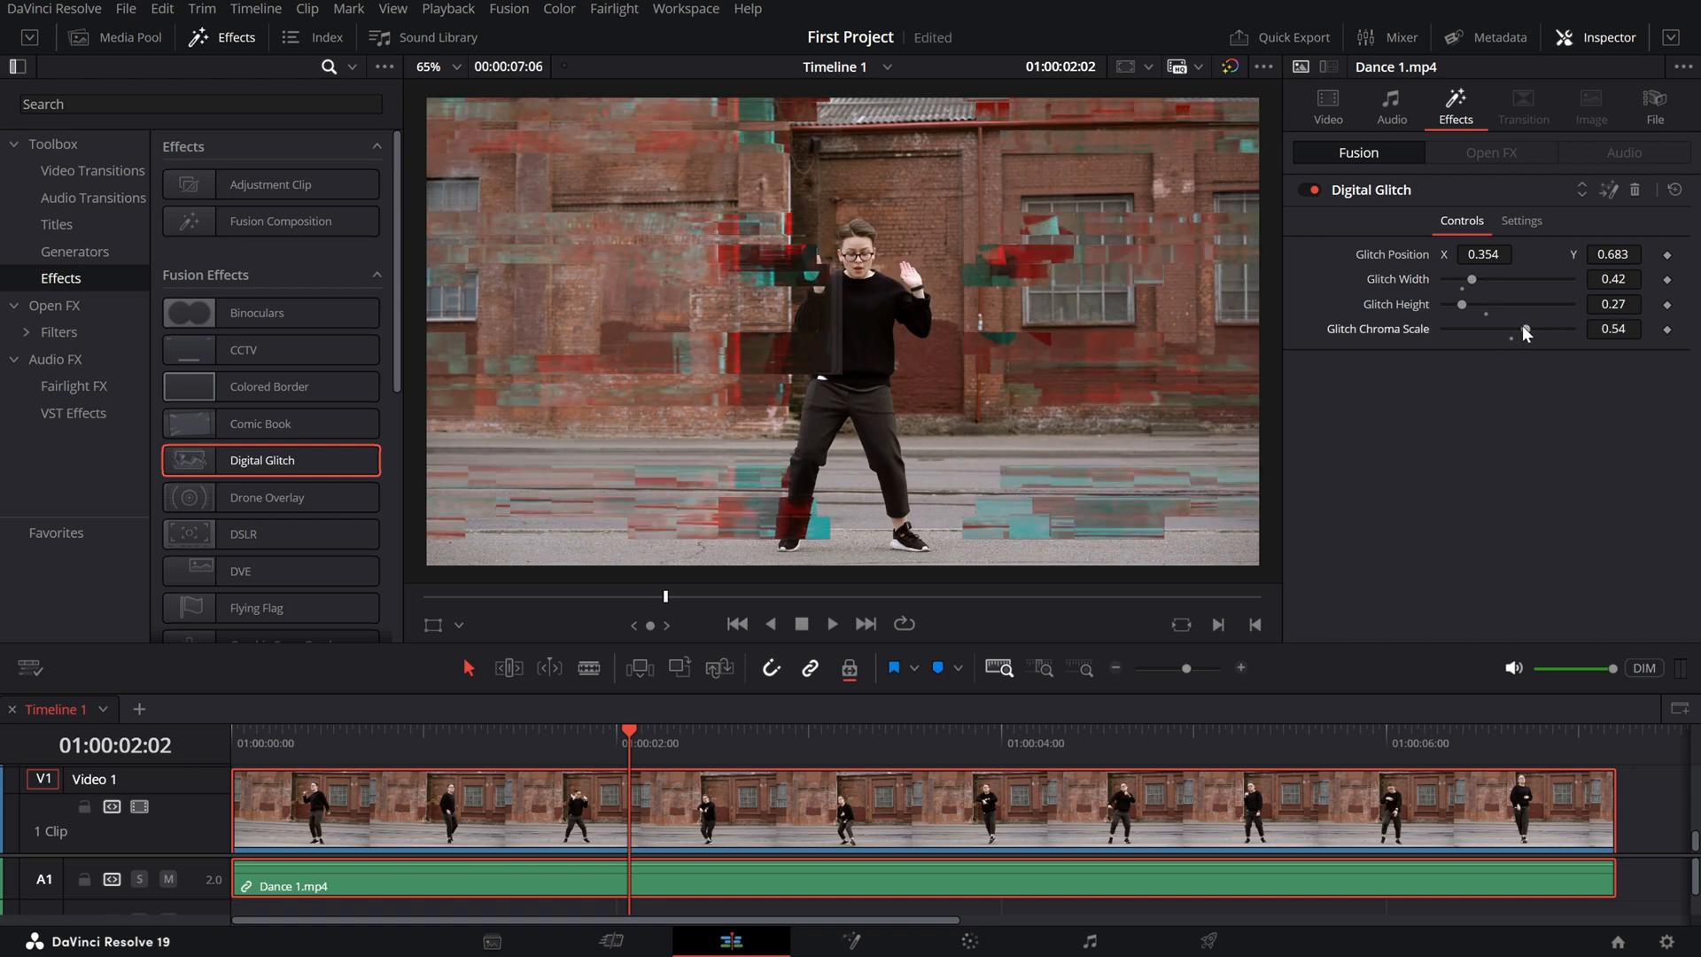
pyautogui.moveTo(1460, 303); pyautogui.dragTo(1464, 304)
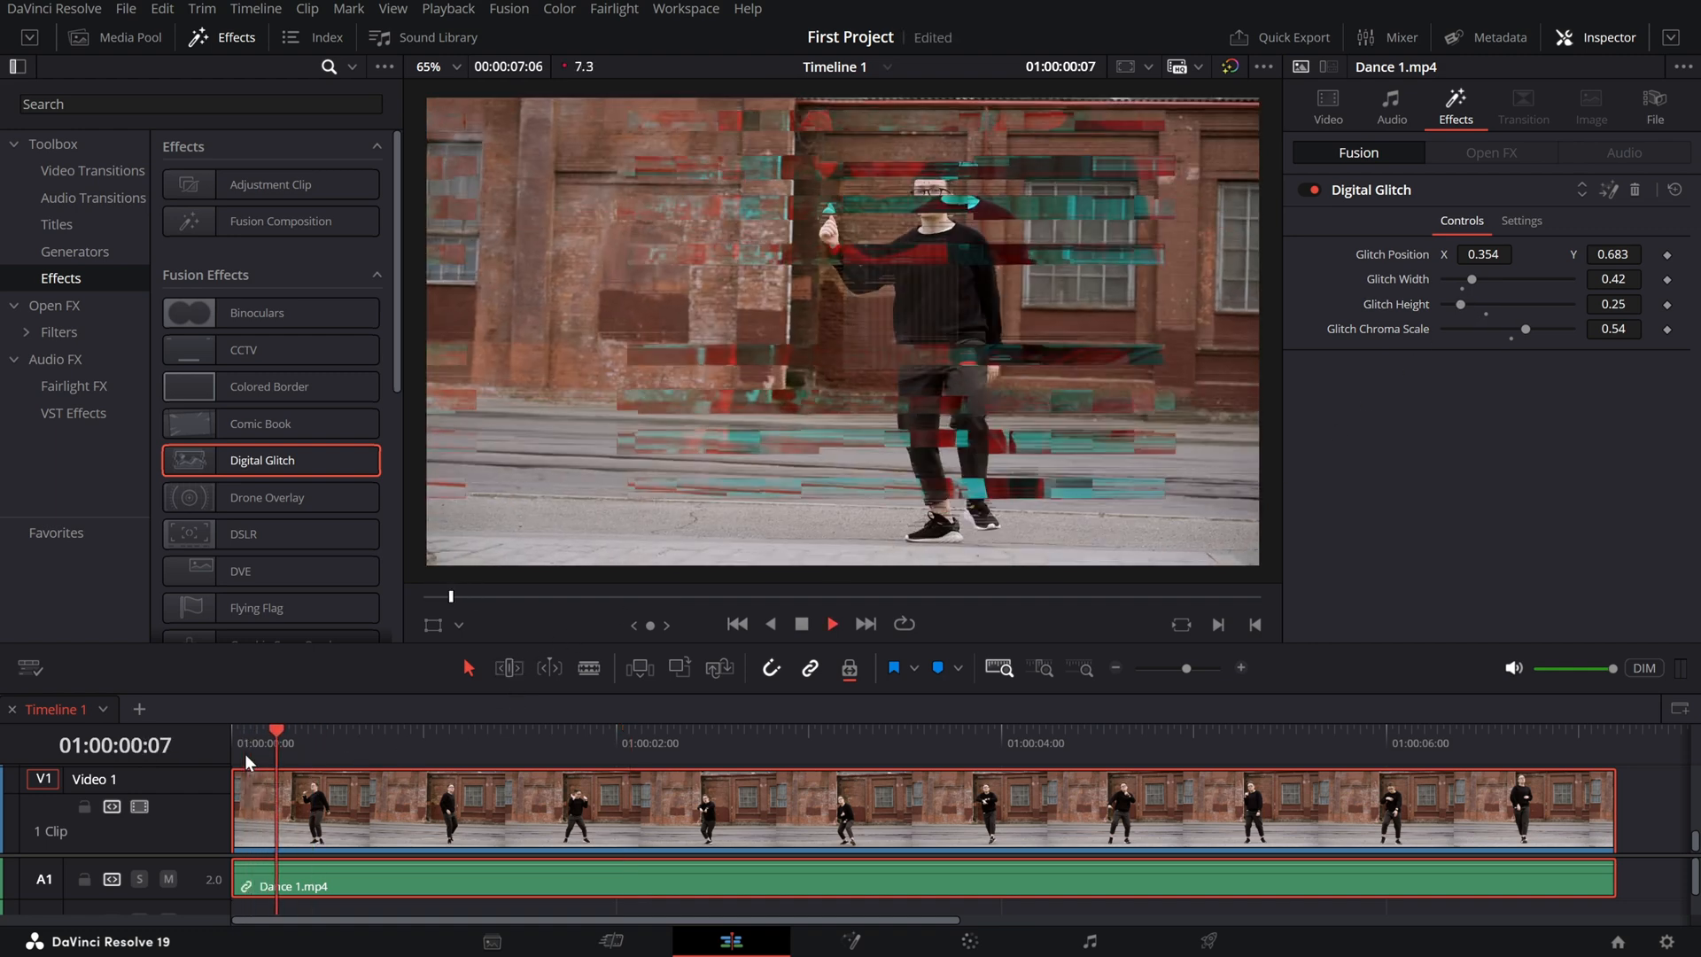
# - Play the clip from its start and raise Glitch Width to 0.58, Height to 0.61
pyautogui.click(770, 733)
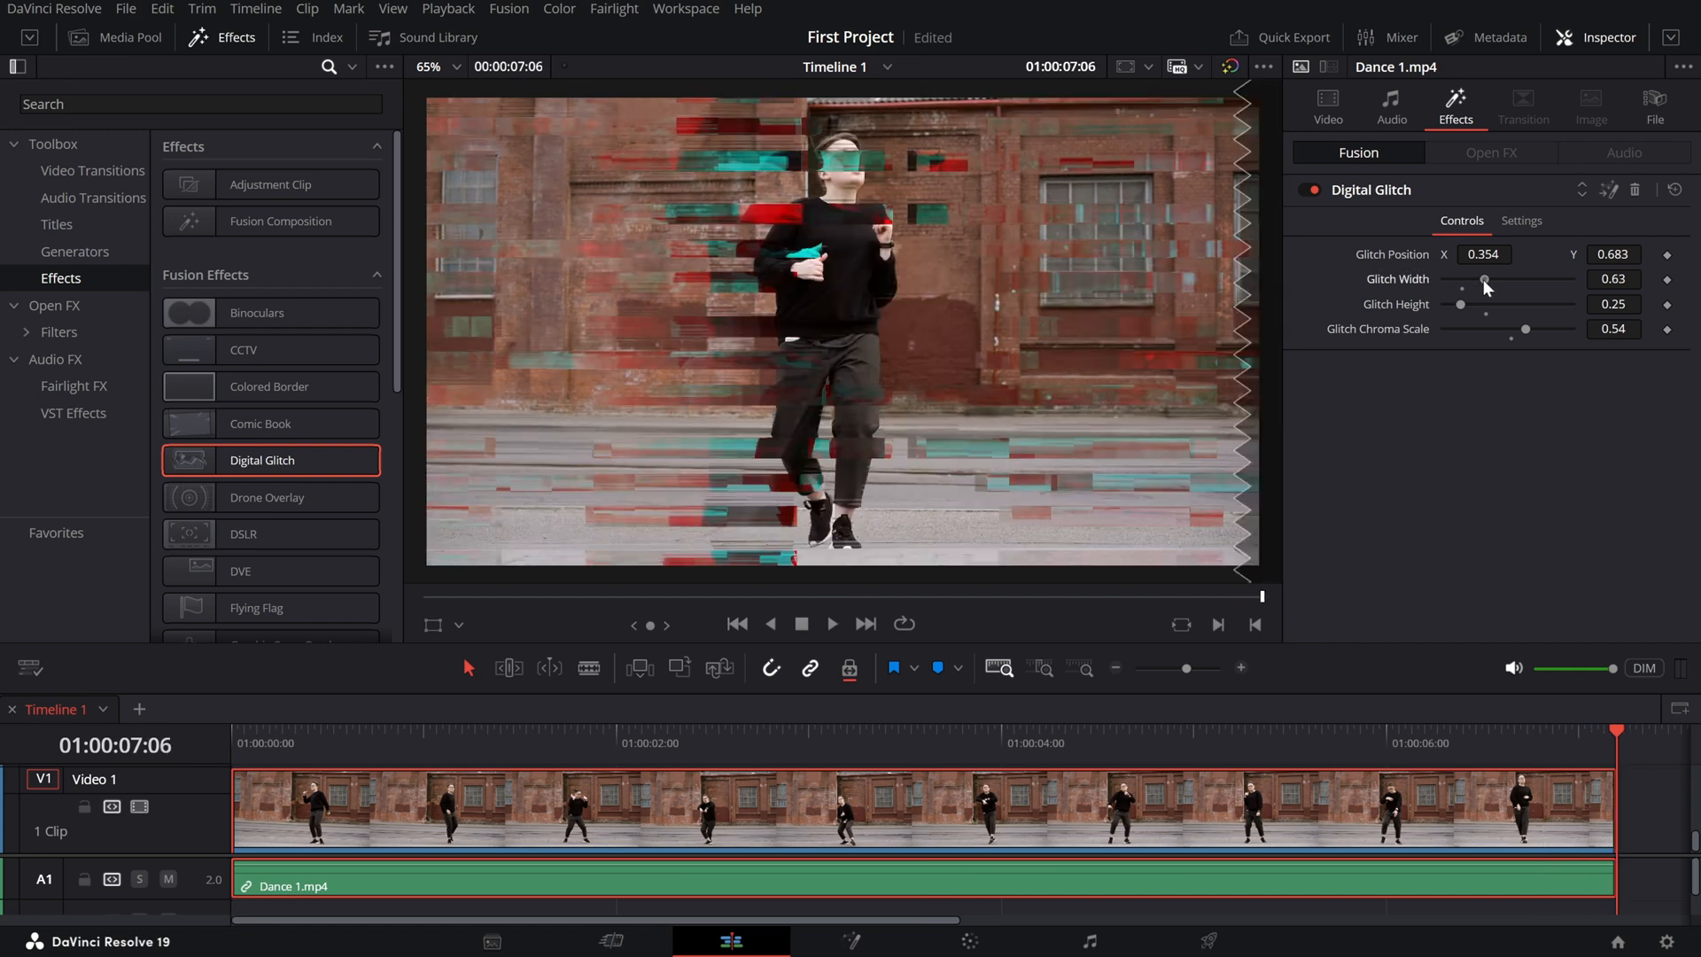
pyautogui.moveTo(1461, 304); pyautogui.dragTo(1484, 303)
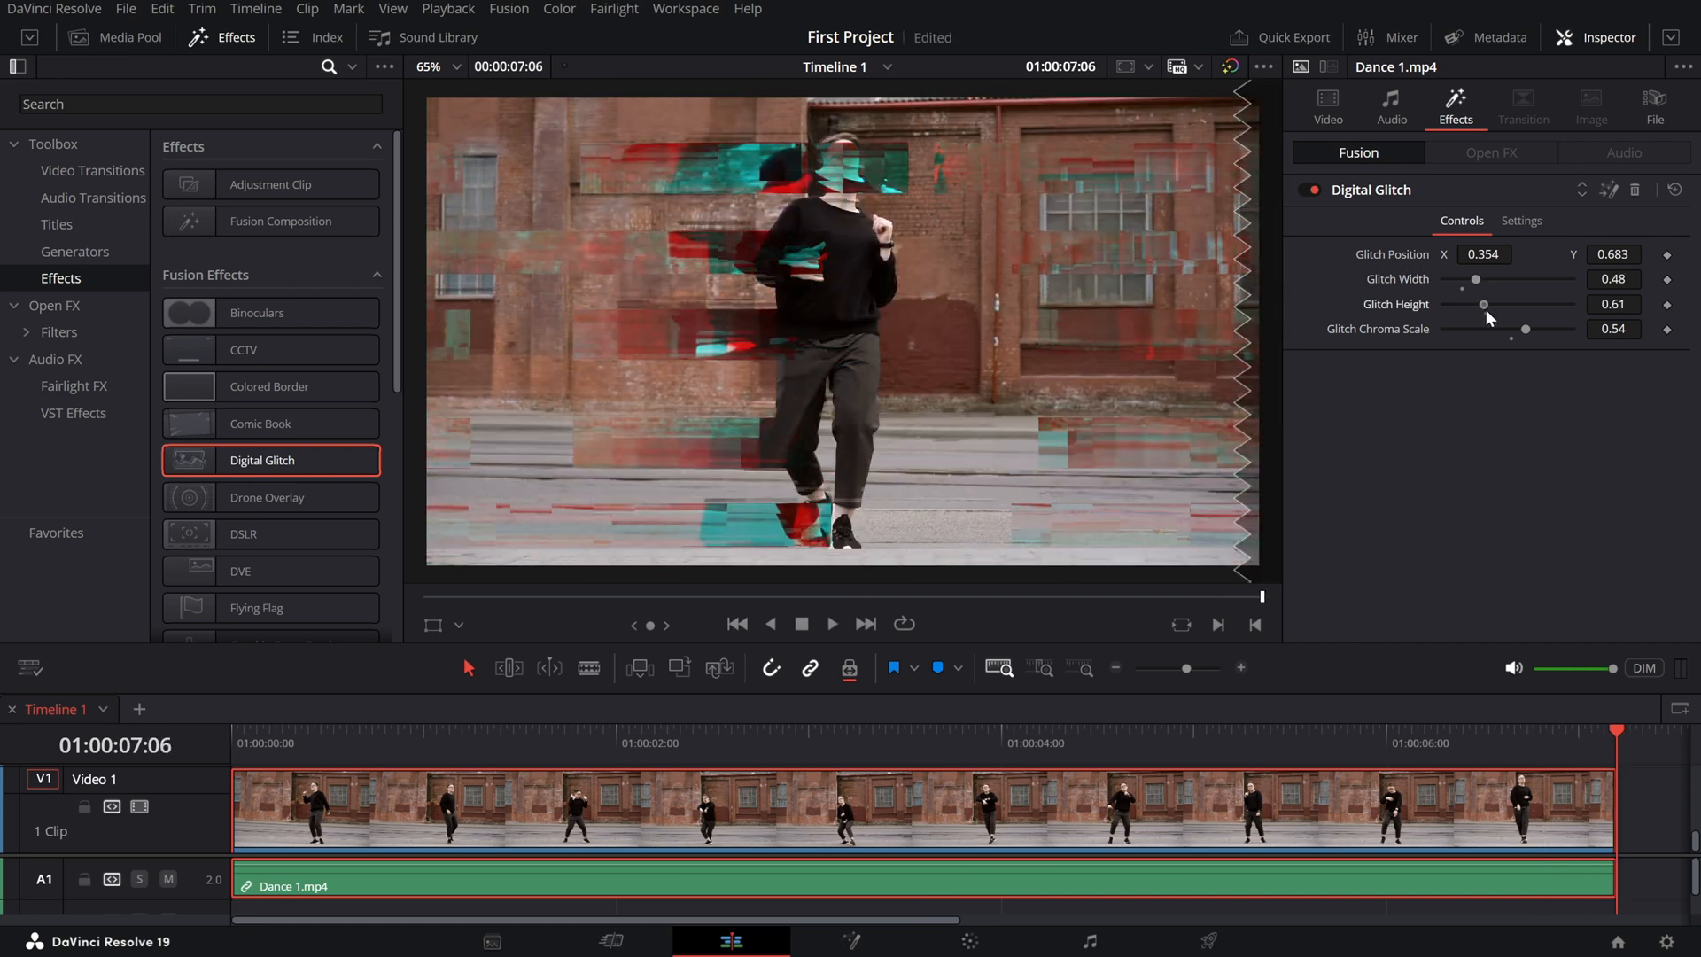
pyautogui.moveTo(1475, 279); pyautogui.dragTo(1482, 279)
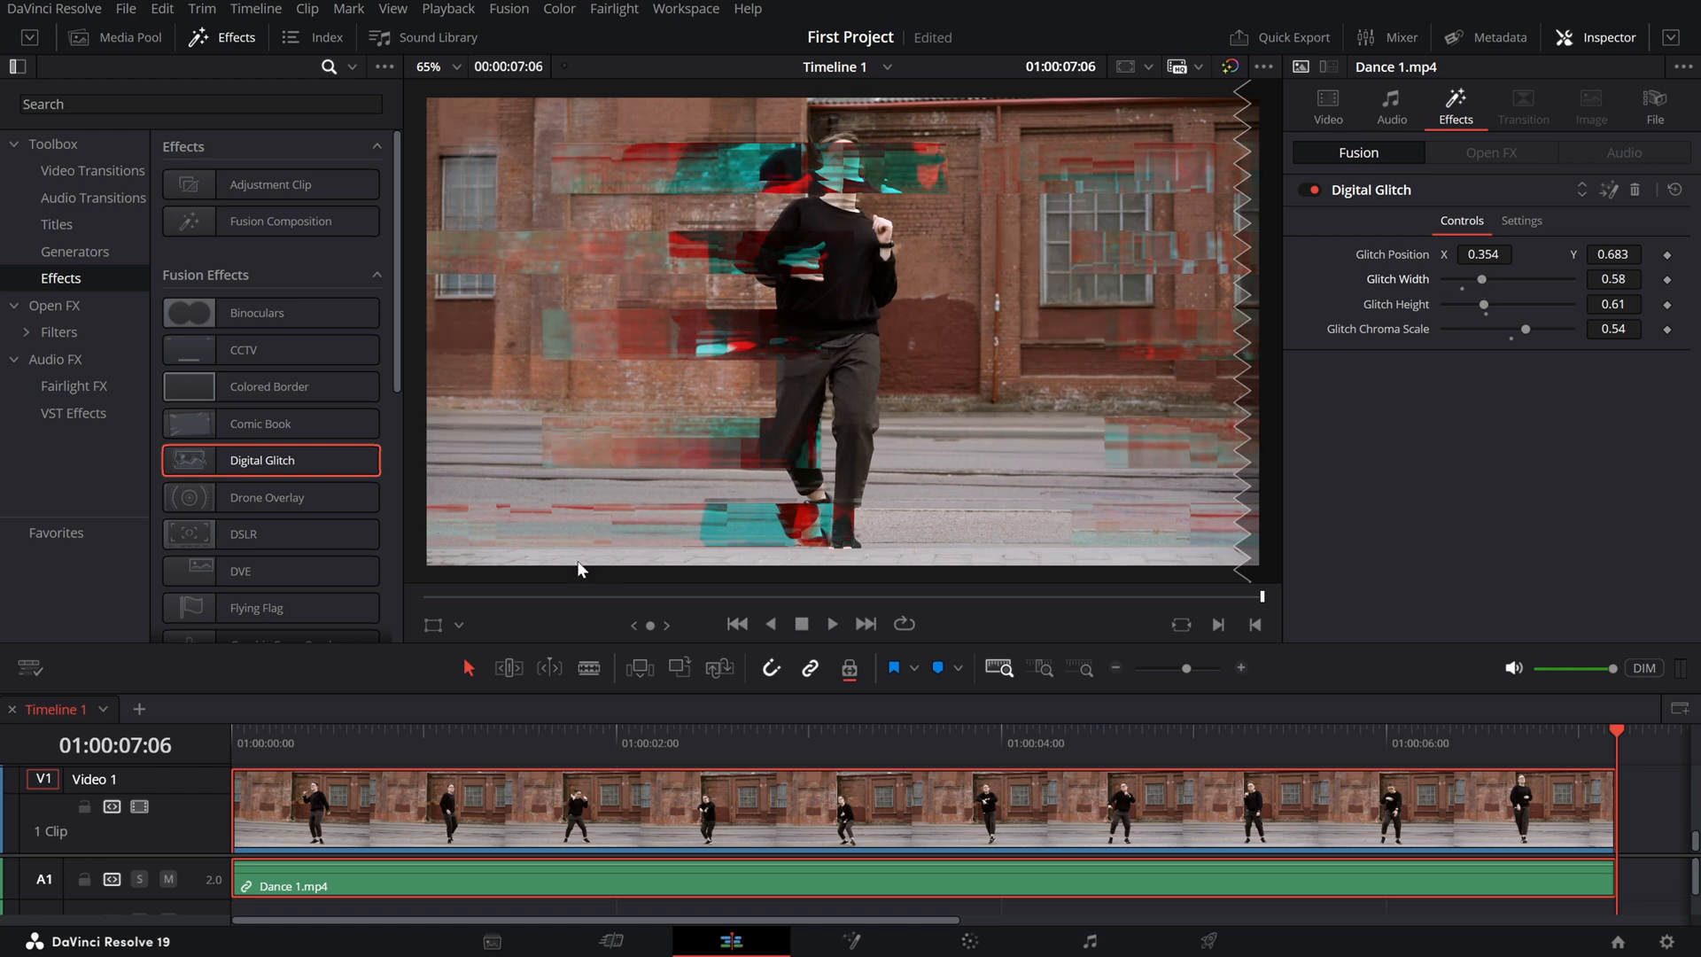